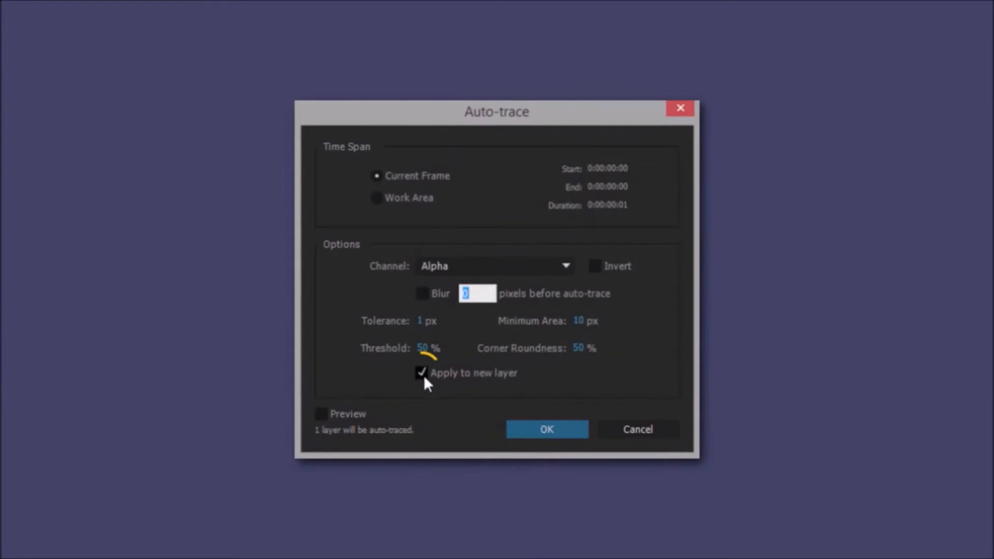
- Confirm the auto-trace and reveal the pasted YT sing mask paths on both image layers
{"action": "left_click", "coordinate": [545, 428]}
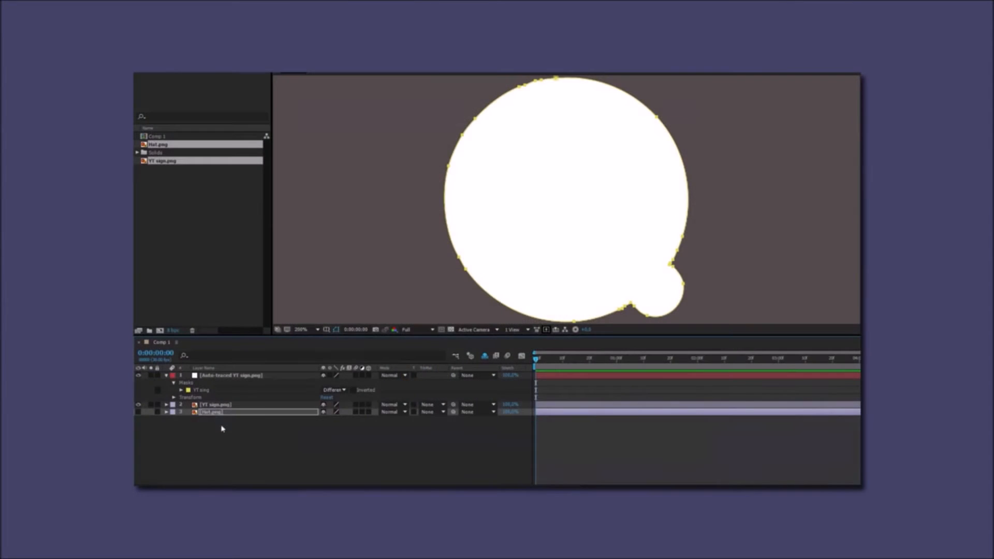
{"action": "key", "text": "m"}
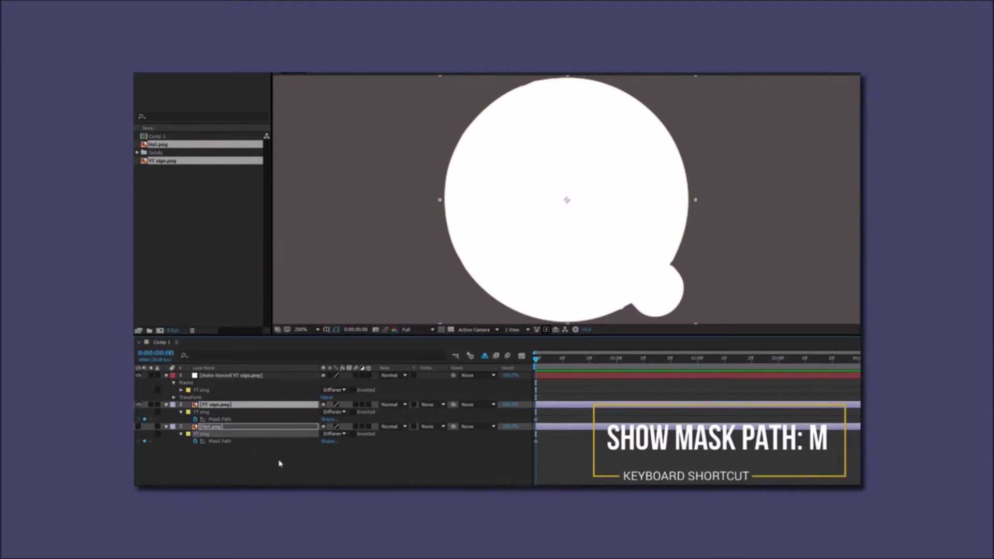
{"action": "key", "text": "m"}
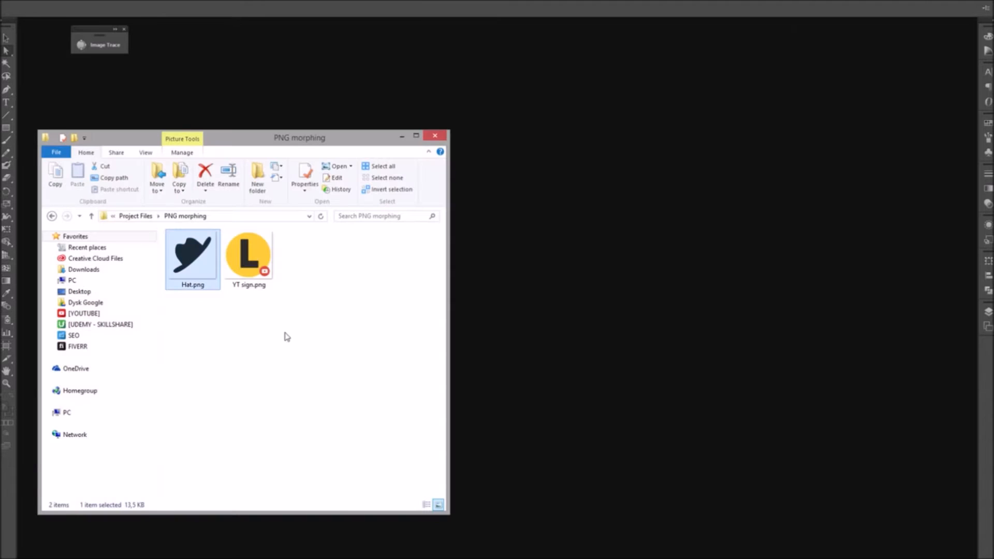
- Drag Hat.png from the PNG morphing folder into the Illustrator workspace
{"action": "left_click_drag", "start_coordinate": [192, 253], "coordinate": [563, 205]}
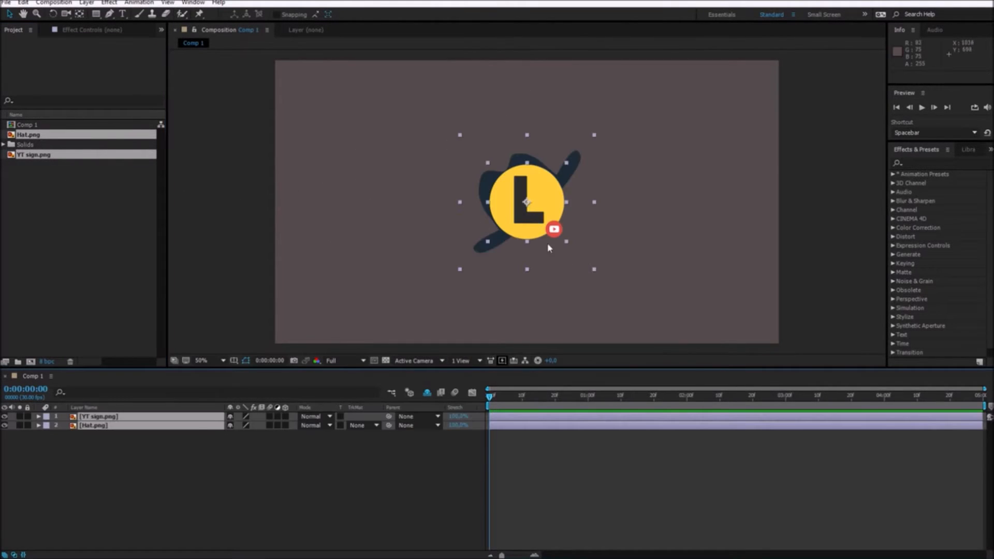
- Hide the Hat layer and run Auto-trace on YT sign.png with default settings
{"action": "left_click", "coordinate": [97, 456]}
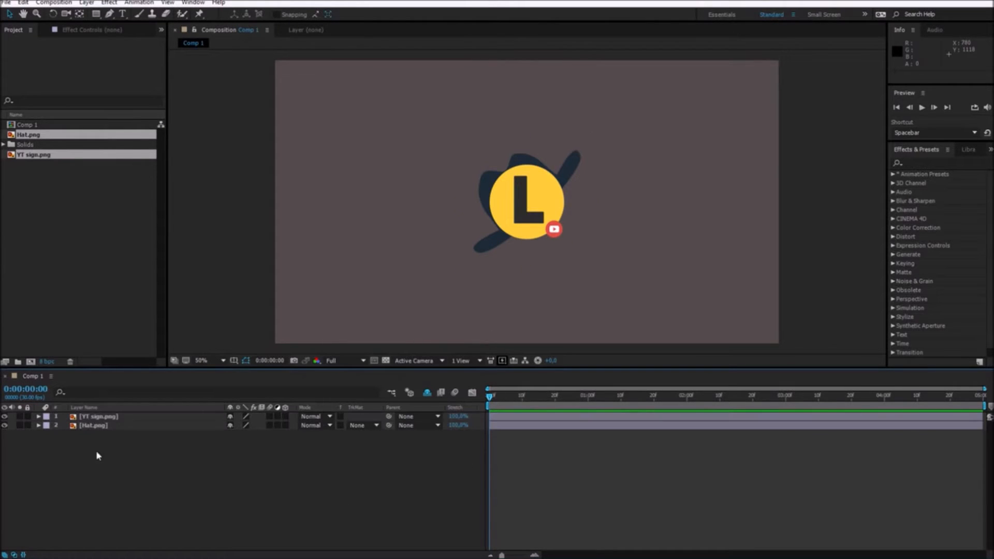
{"action": "left_click", "coordinate": [100, 416]}
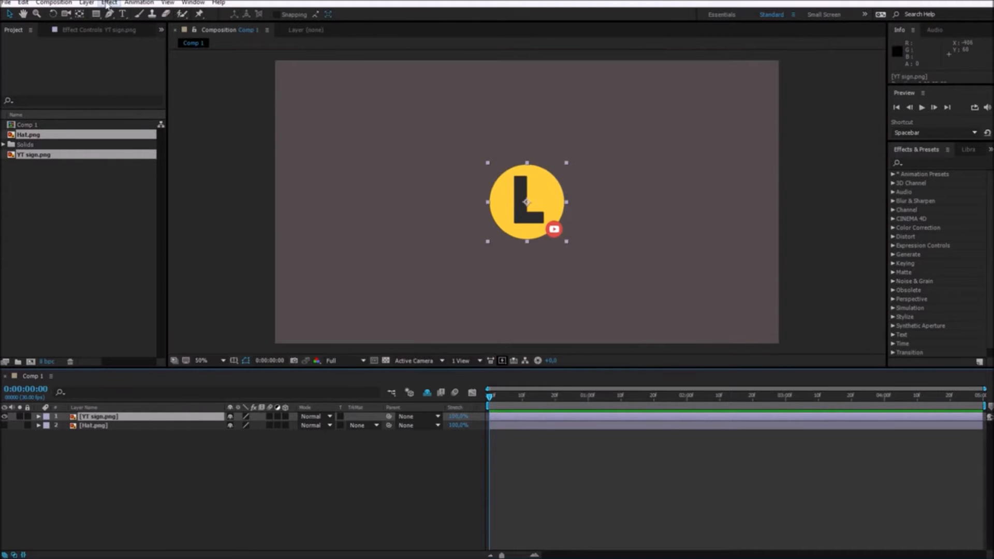
{"action": "left_click", "coordinate": [86, 2]}
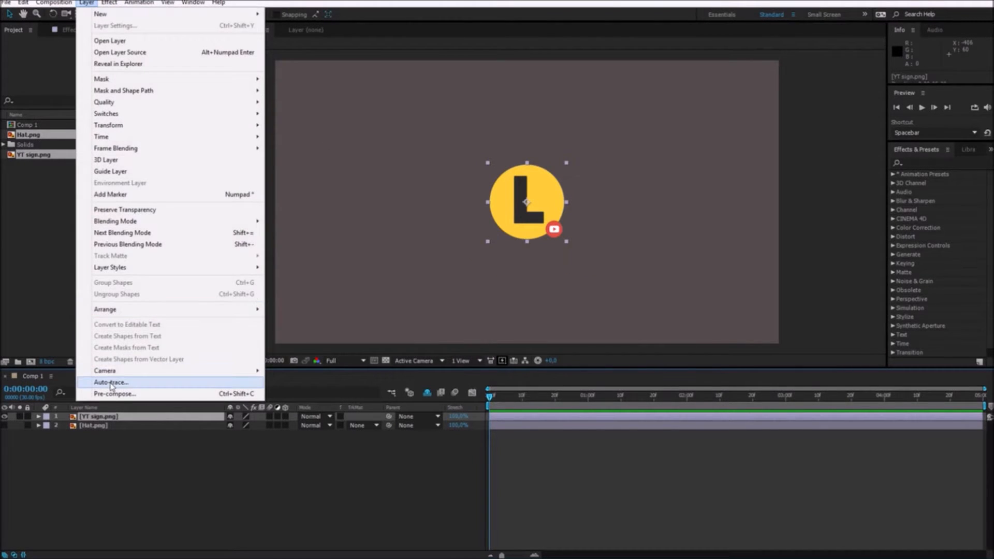
{"action": "left_click", "coordinate": [111, 382]}
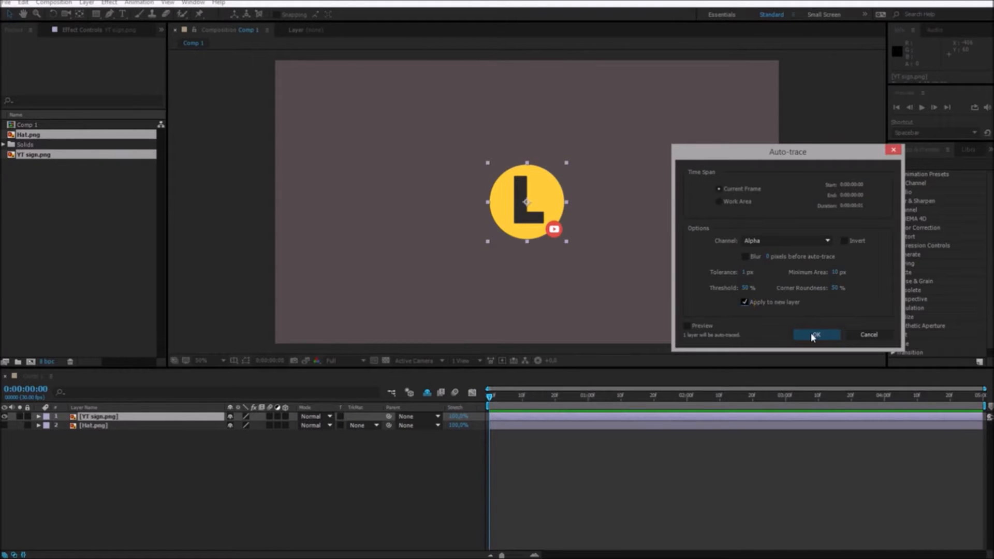
{"action": "left_click", "coordinate": [816, 334]}
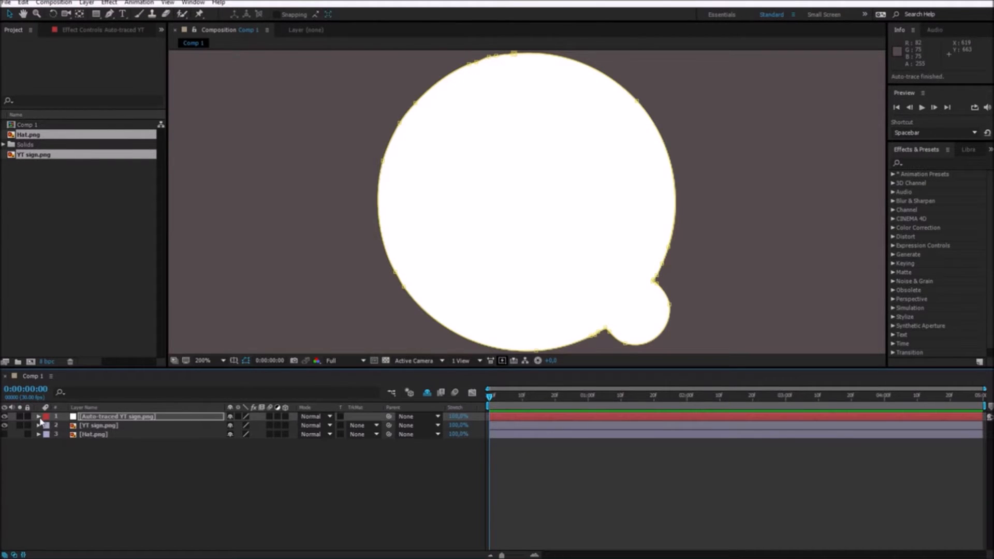
- Rename the traced mask to YT sing, copy it to both layers, set it to Add on YT sign
{"action": "left_click", "coordinate": [38, 416]}
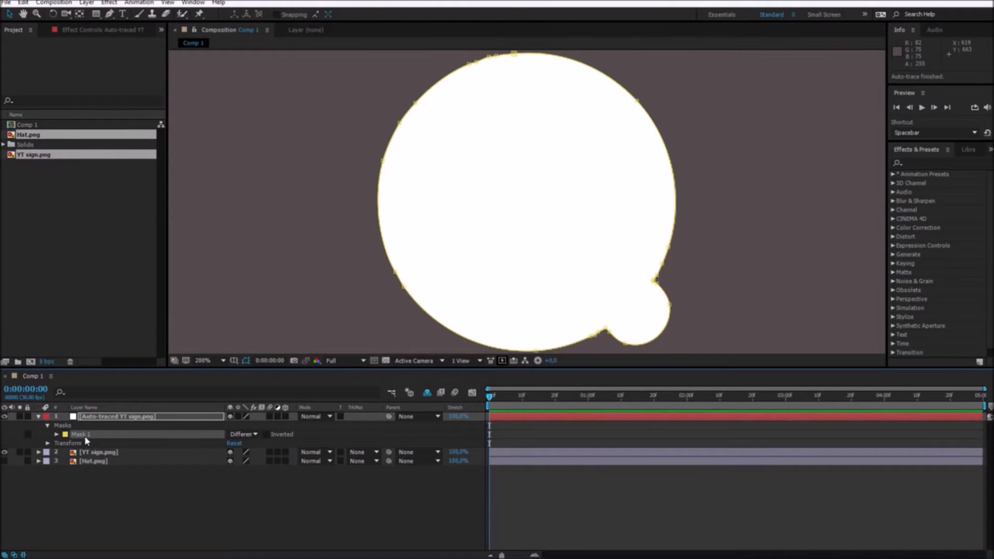
{"action": "double_click", "coordinate": [81, 434]}
{"action": "type", "text": "YT sing"}
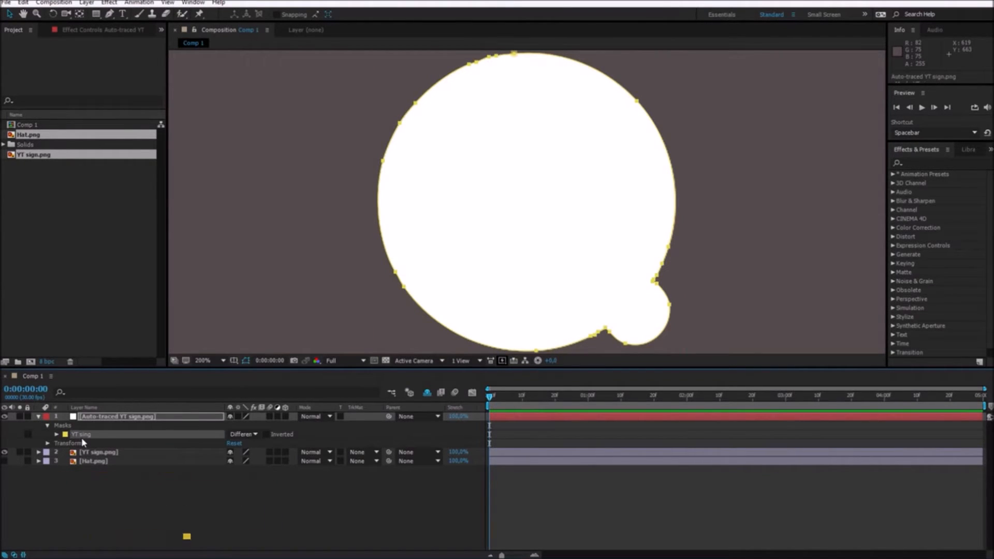
{"action": "left_click", "coordinate": [99, 452]}
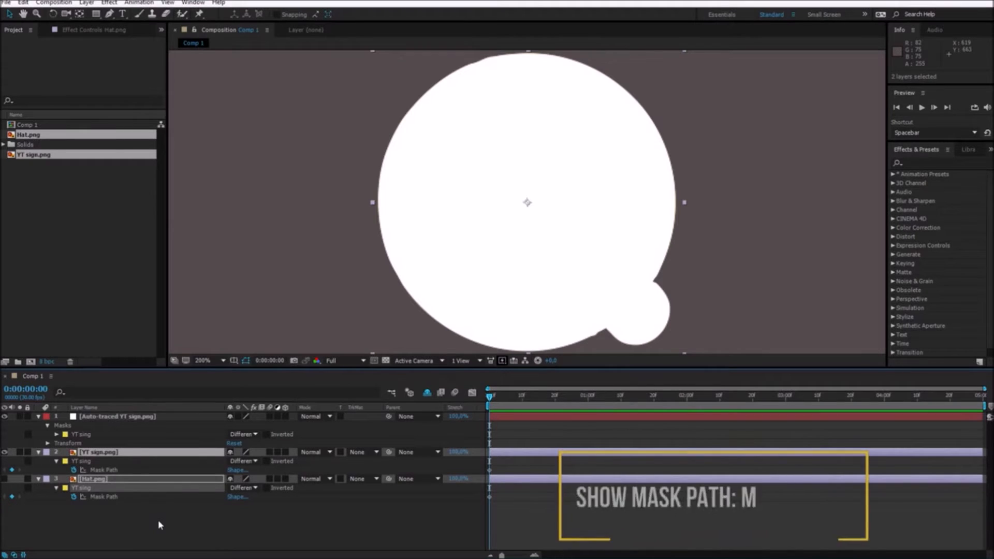
{"action": "left_click", "coordinate": [243, 461]}
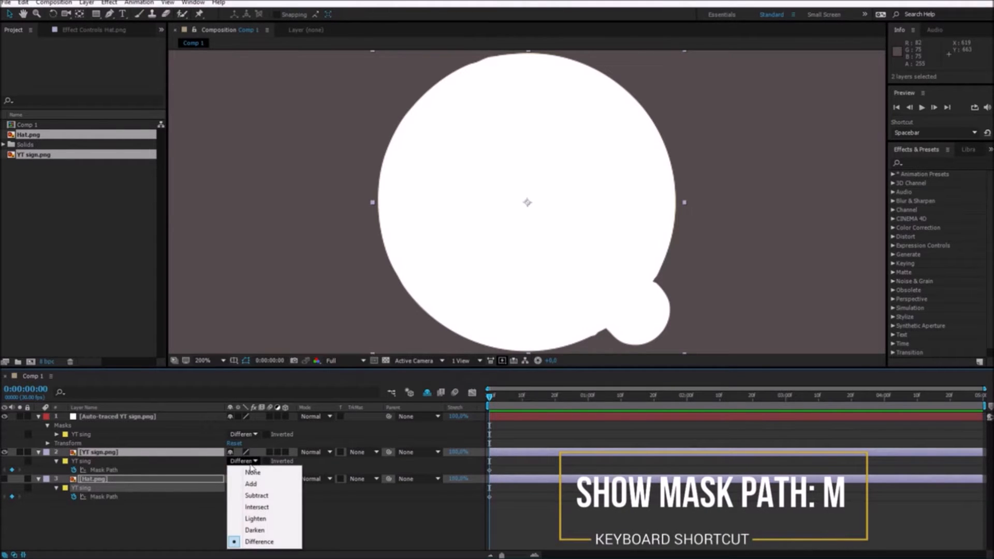
{"action": "left_click", "coordinate": [251, 484]}
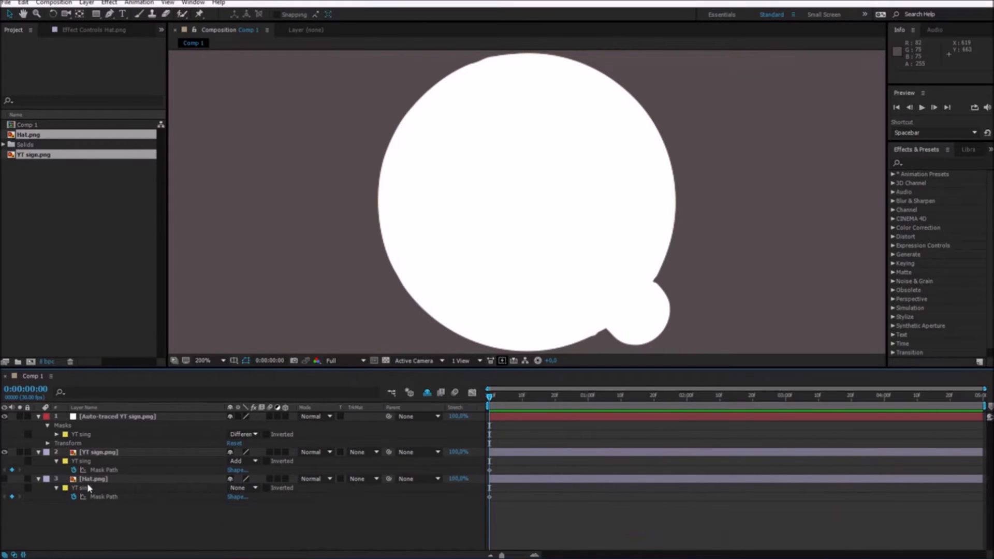
{"action": "left_click", "coordinate": [94, 479]}
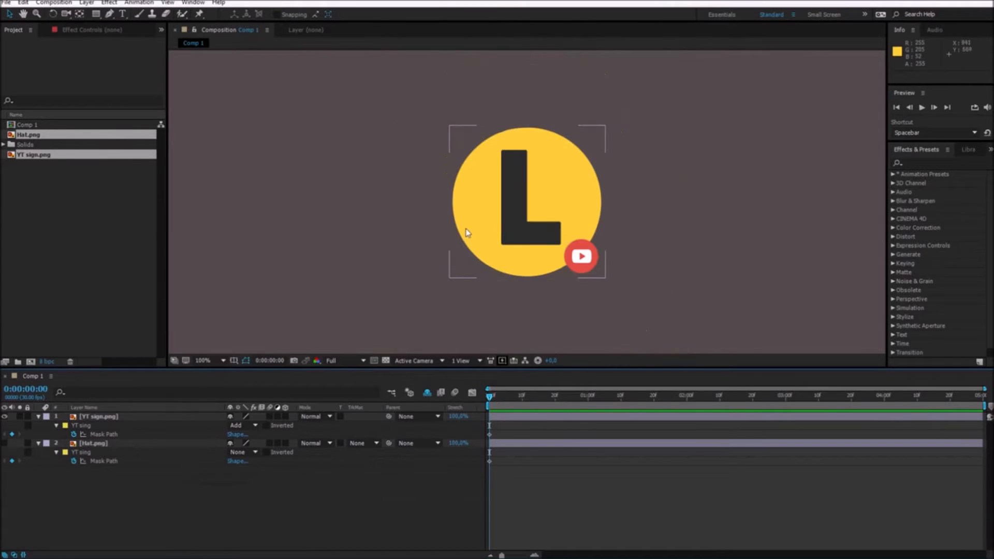
- Hide YT sign.png, show Hat.png and run Auto-trace on it with default settings
{"action": "left_click", "coordinate": [94, 443]}
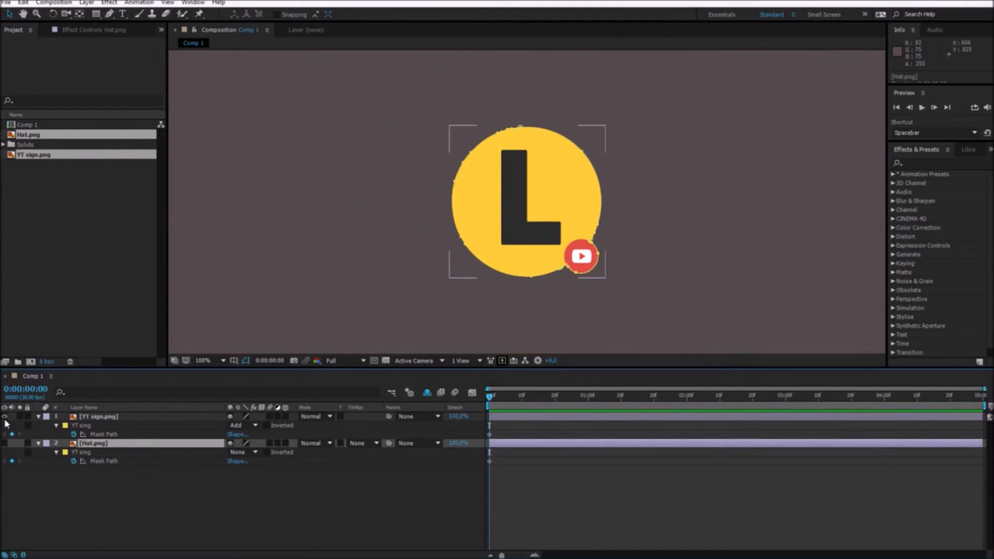
{"action": "left_click", "coordinate": [6, 416]}
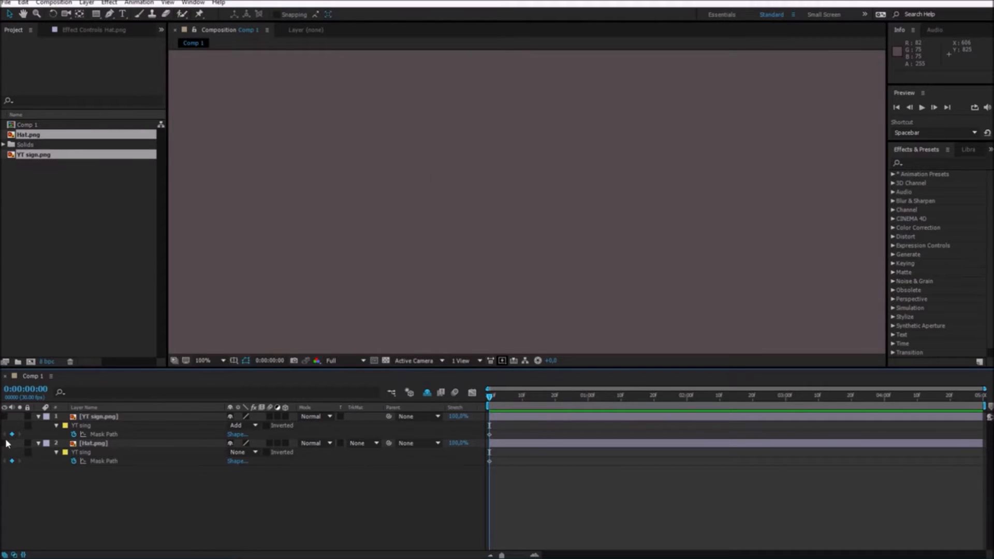
{"action": "left_click", "coordinate": [94, 442]}
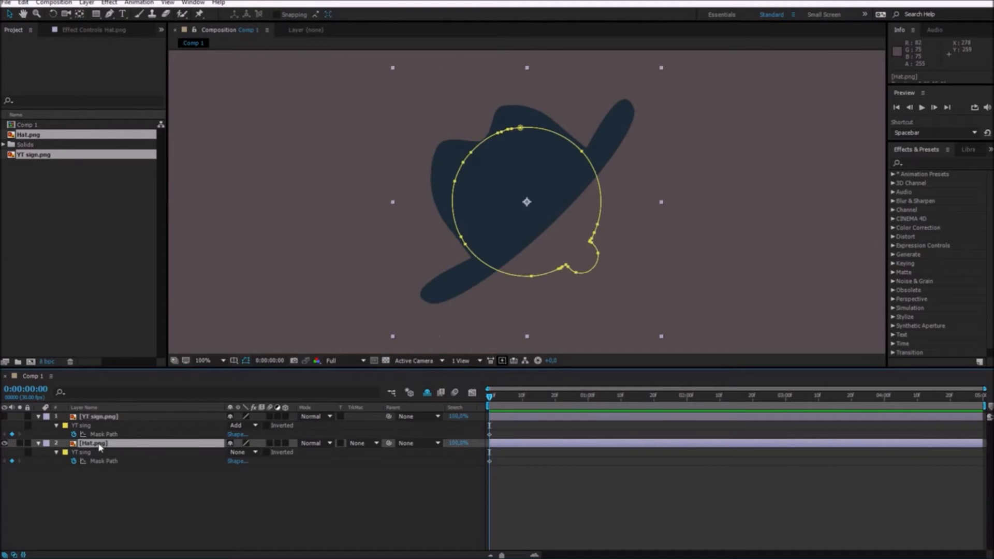
{"action": "left_click", "coordinate": [86, 2]}
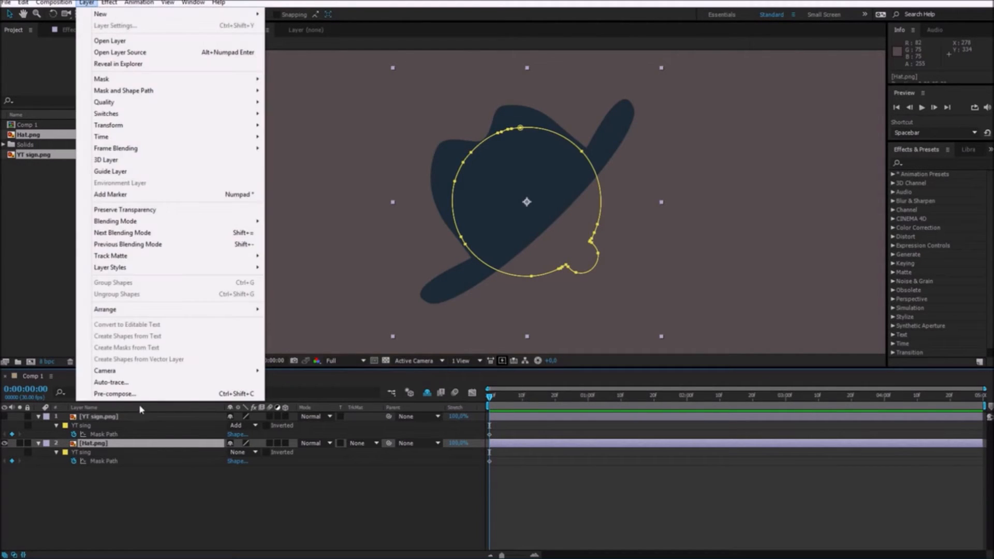
{"action": "left_click", "coordinate": [112, 382]}
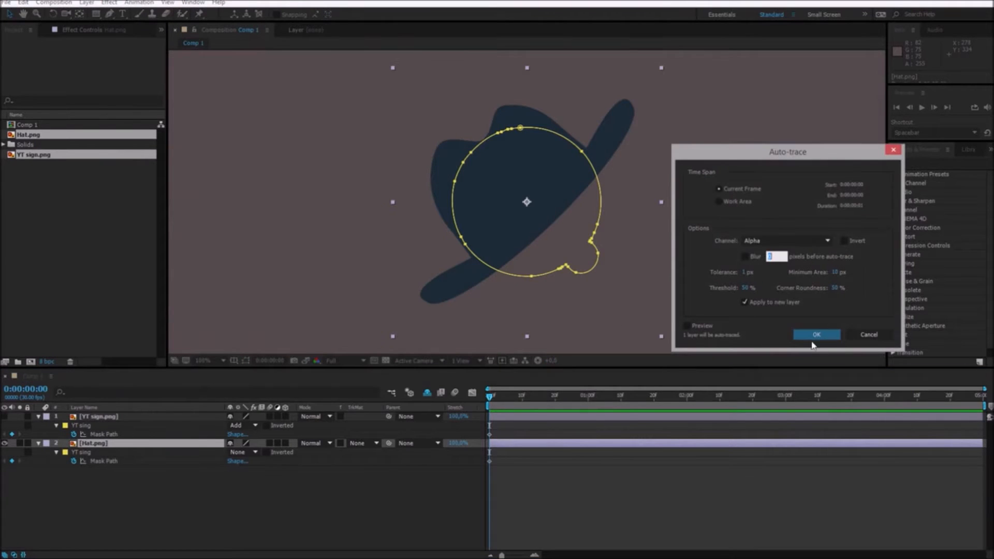
{"action": "left_click", "coordinate": [816, 334]}
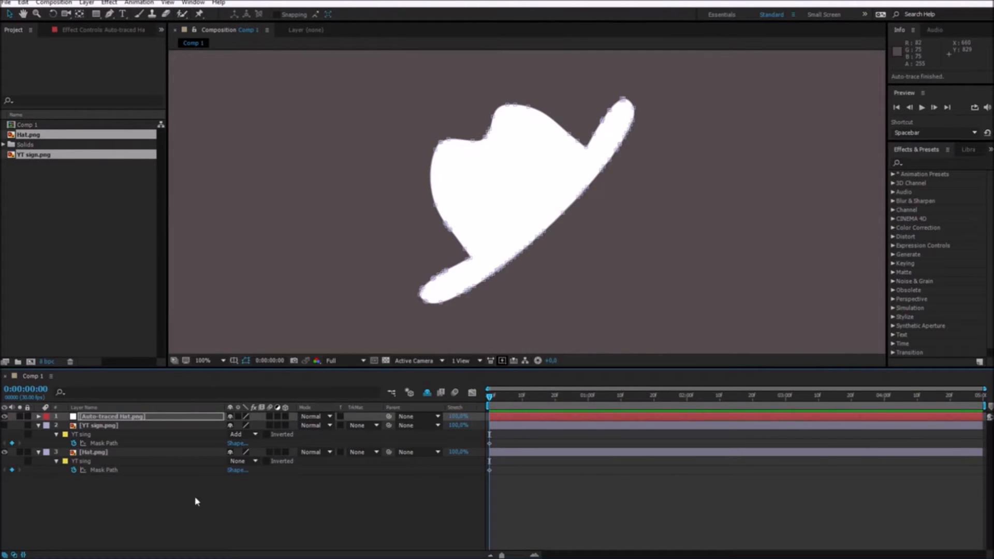
- Copy the HAT mask to both layers, set it to None on YT sign and Add on Hat
{"action": "left_click", "coordinate": [112, 416]}
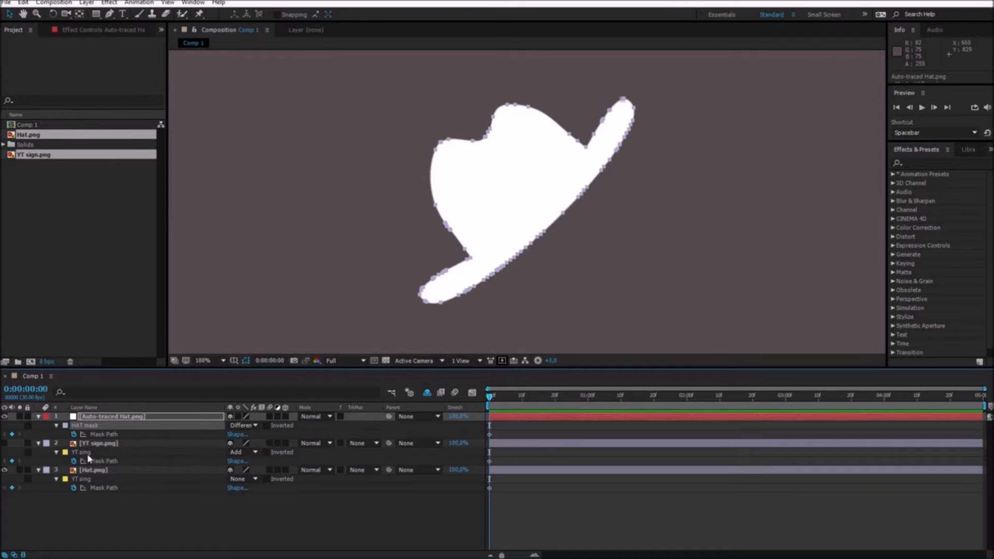
{"action": "left_click", "coordinate": [99, 442]}
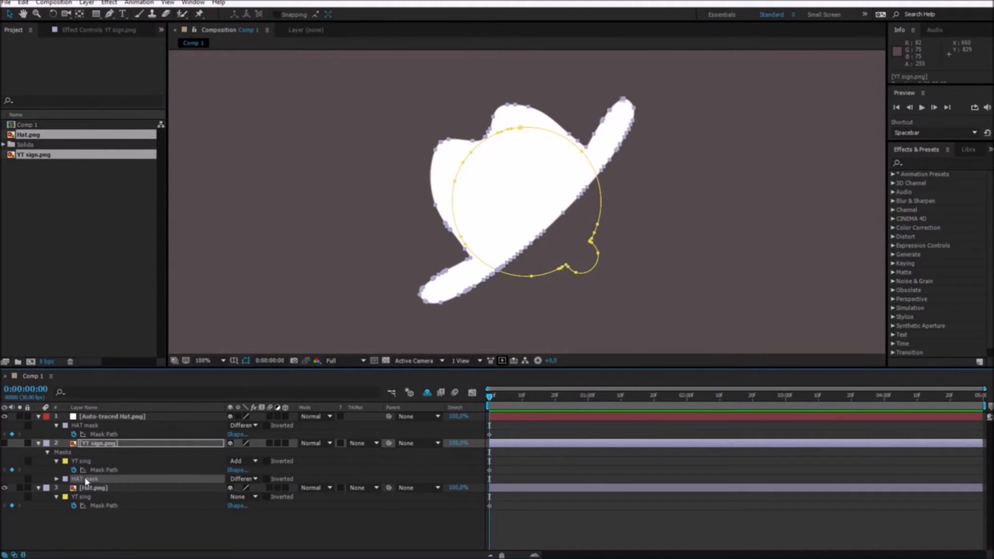
{"action": "left_click", "coordinate": [243, 478]}
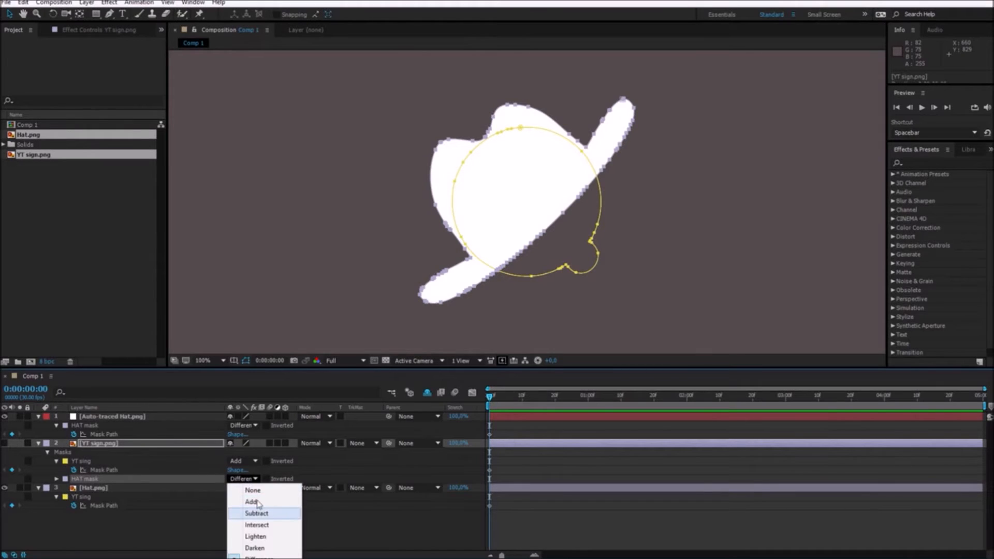
{"action": "left_click", "coordinate": [253, 490]}
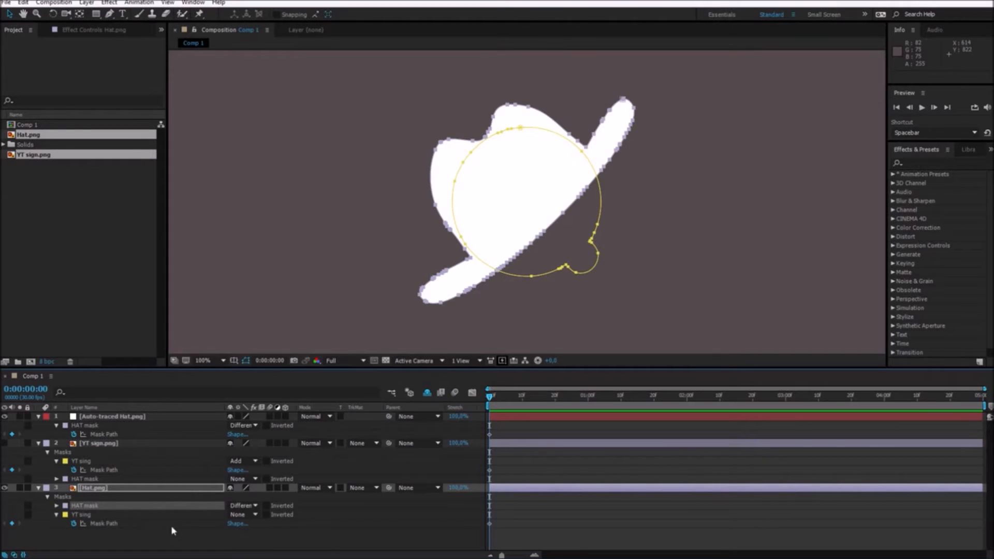
{"action": "left_click", "coordinate": [242, 505]}
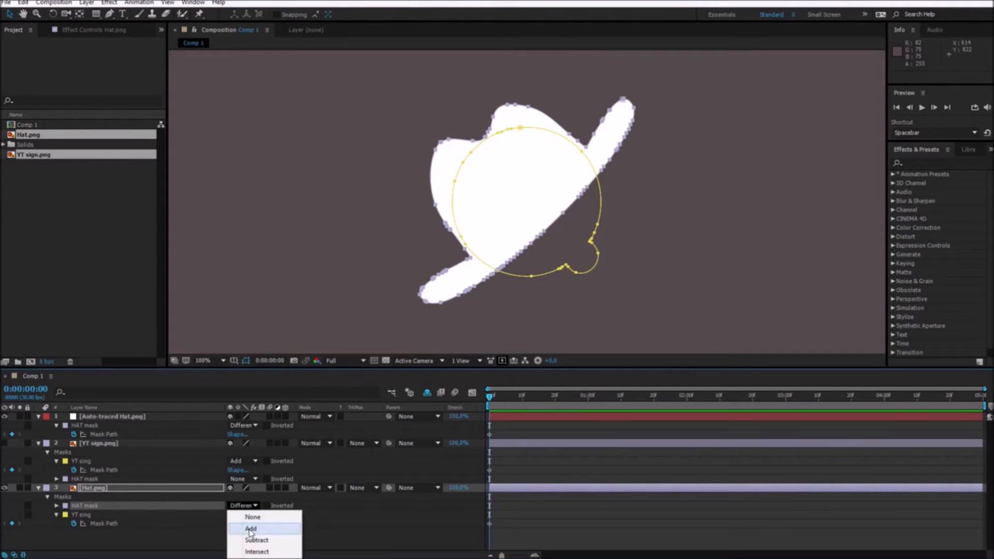
{"action": "left_click", "coordinate": [251, 530]}
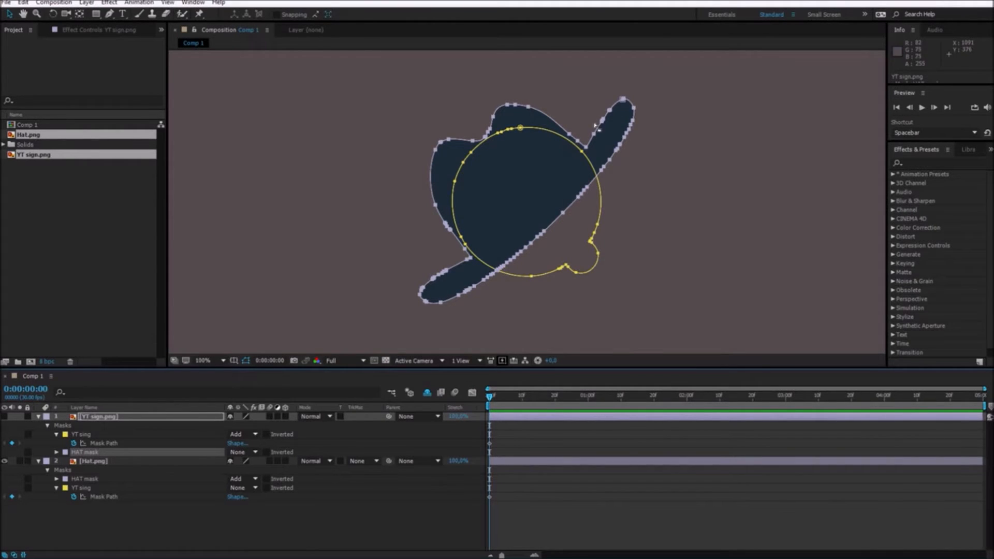
{"action": "mouse_move", "coordinate": [183, 531]}
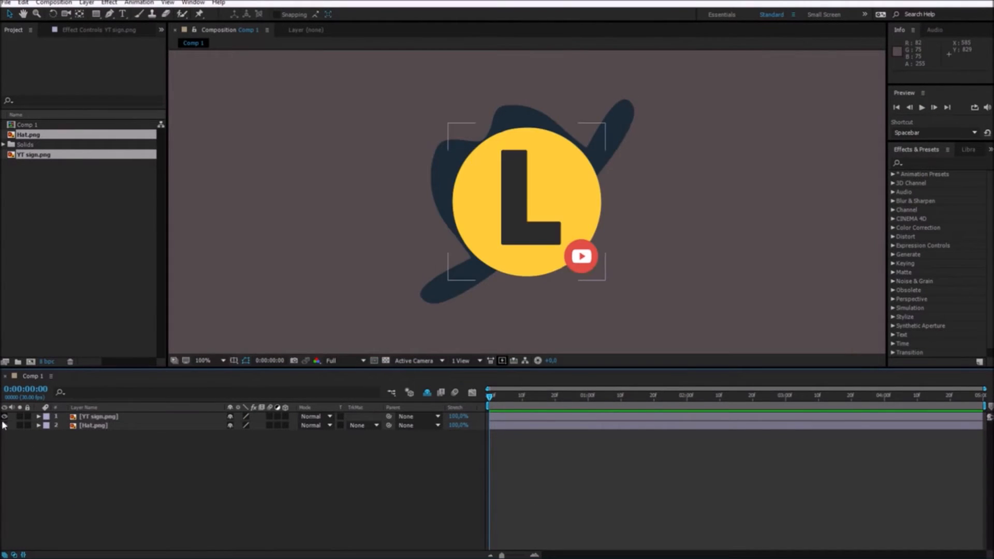
- Reveal the YT sign layer's masks and search 'reshape' in Effects & Presets
{"action": "left_click", "coordinate": [93, 426]}
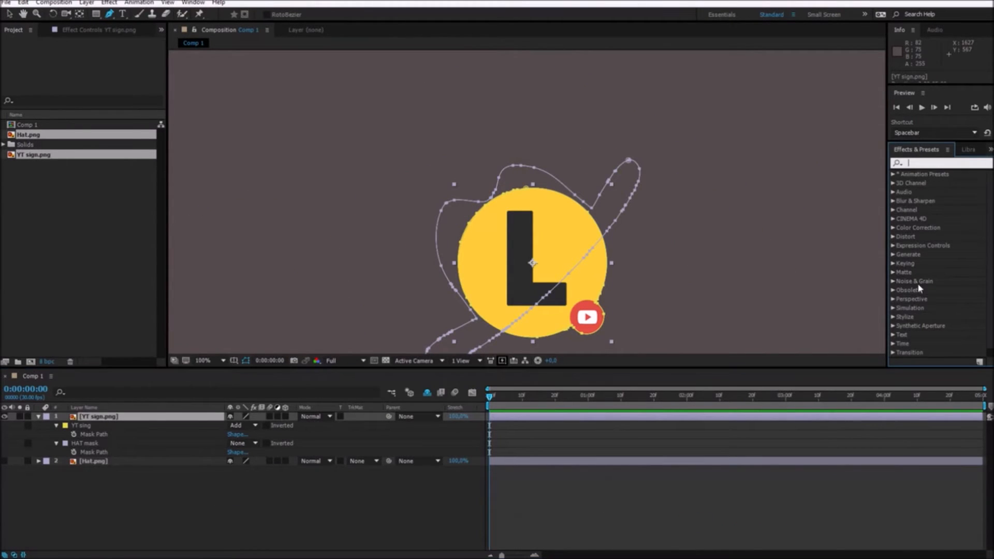
{"action": "mouse_move", "coordinate": [511, 463]}
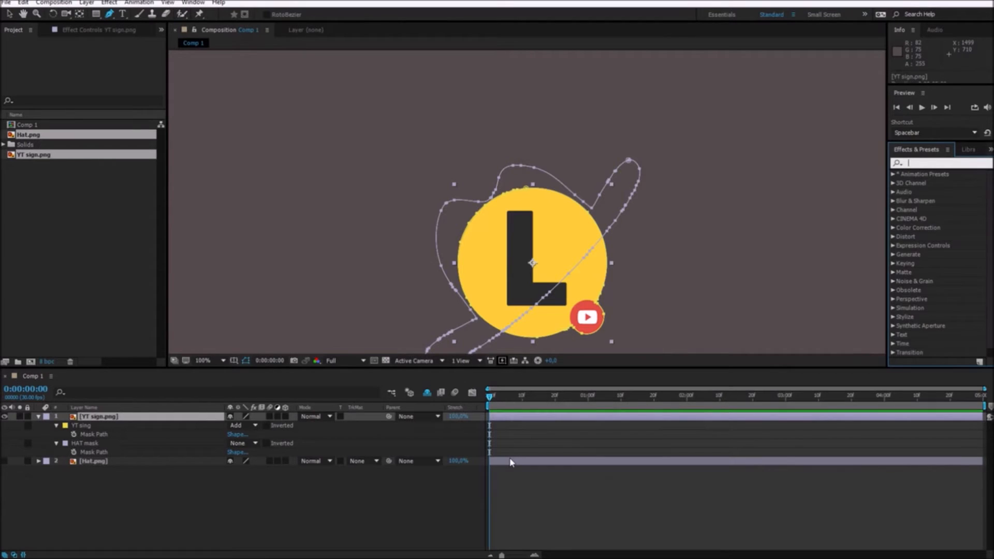
{"action": "type", "text": "reshape"}
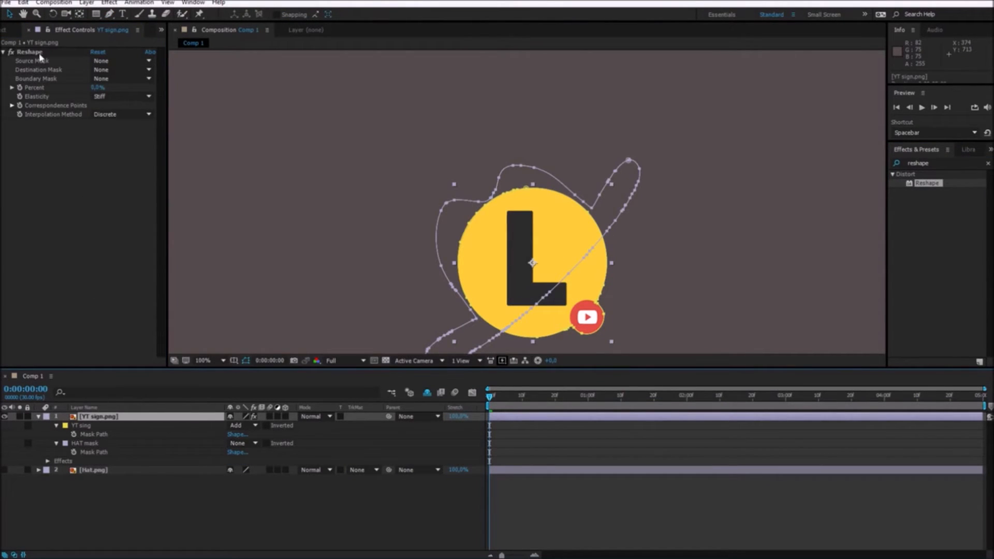
- Set Reshape's Source Mask to YT sing and Destination Mask to HAT mask
{"action": "left_click", "coordinate": [121, 60]}
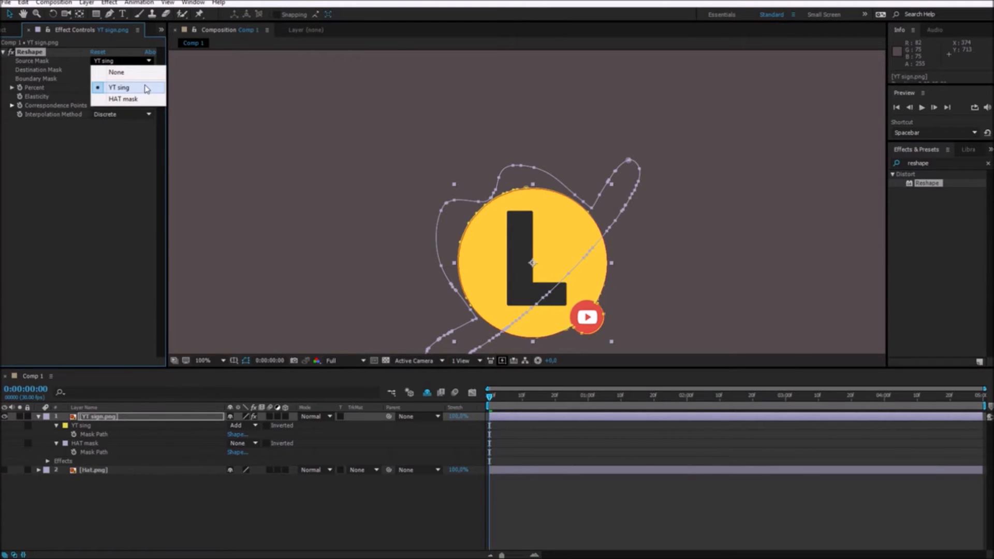
{"action": "left_click", "coordinate": [119, 87]}
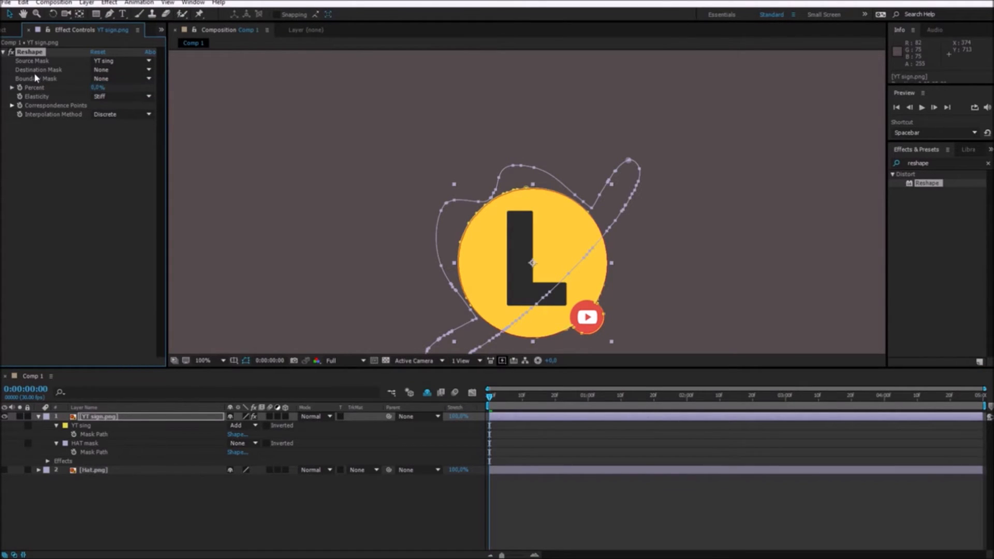
{"action": "left_click", "coordinate": [121, 69]}
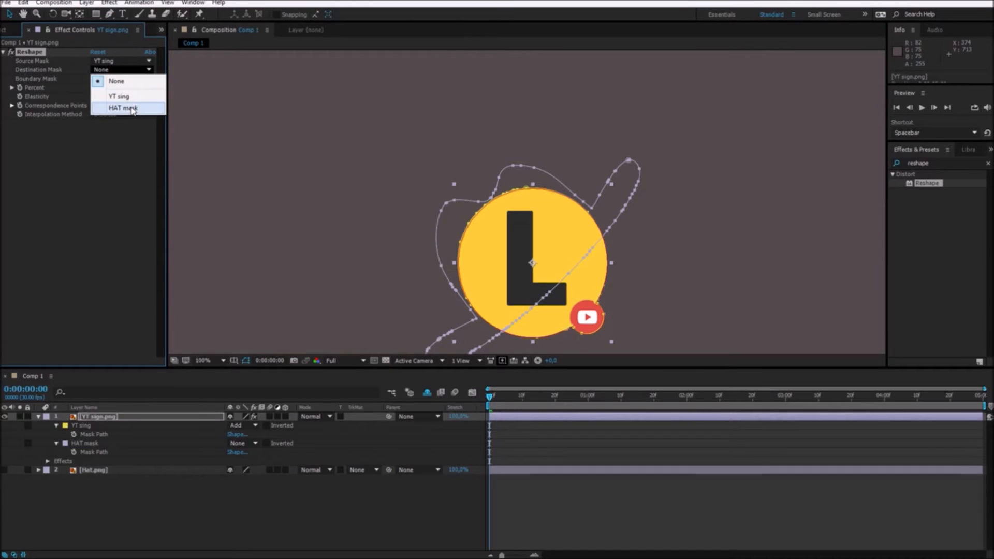
{"action": "left_click", "coordinate": [123, 108]}
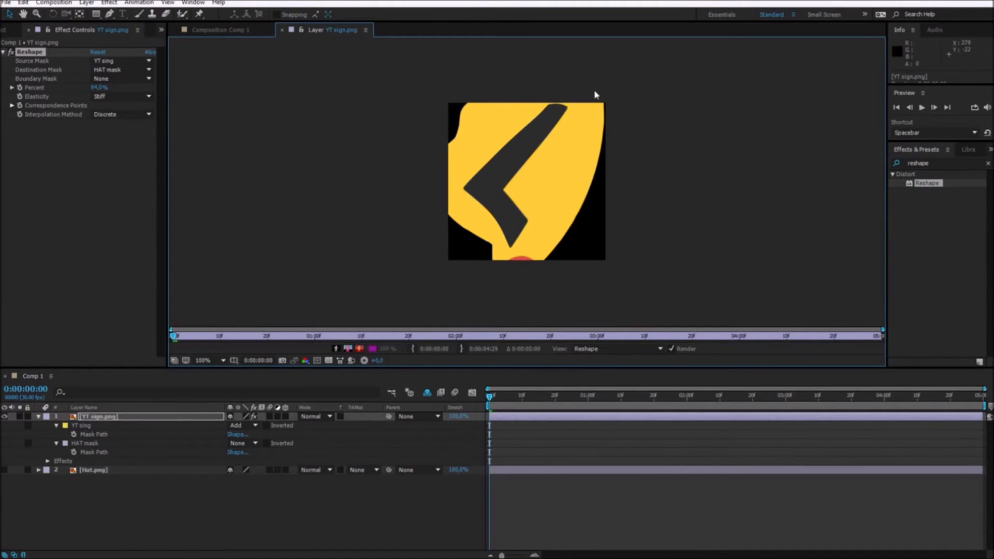
{"action": "mouse_move", "coordinate": [619, 244]}
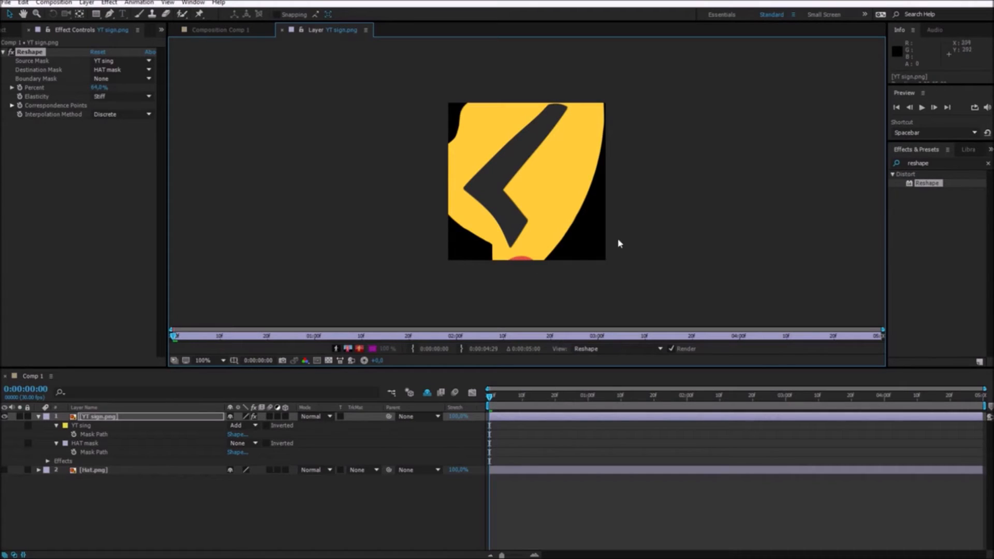
{"action": "mouse_move", "coordinate": [536, 156]}
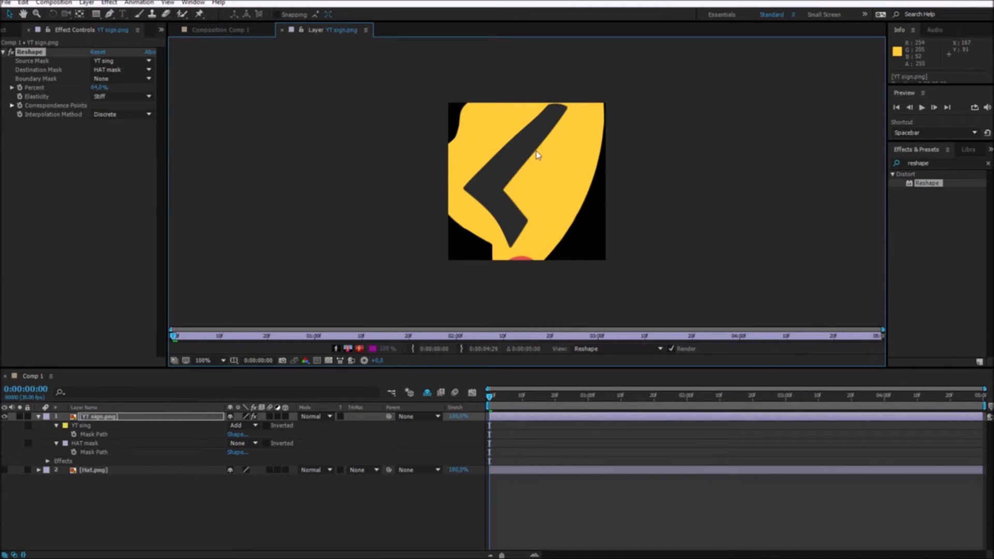
{"action": "left_click", "coordinate": [218, 30]}
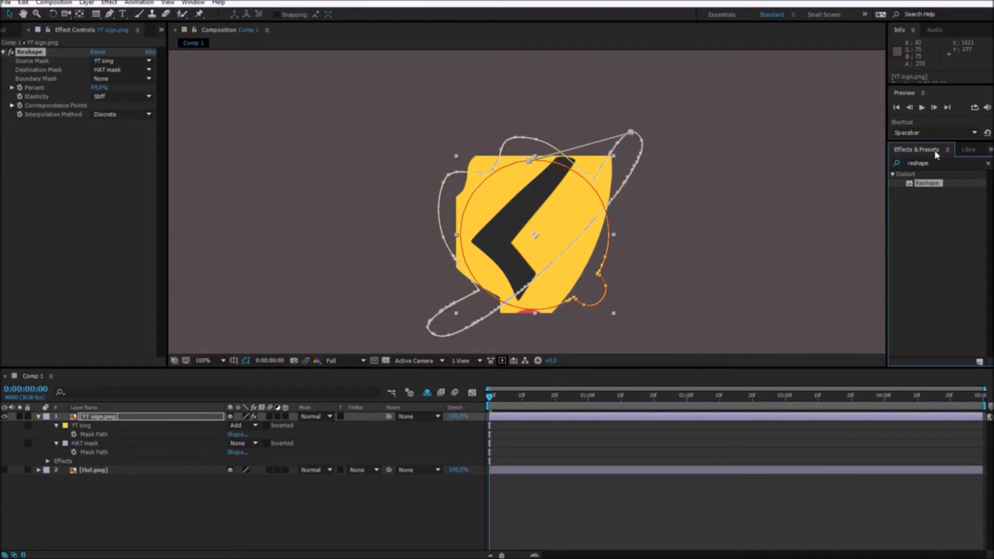
- Search 'grow bounds' in Effects & Presets to add it to the YT sign layer
{"action": "type", "text": "grow bounds"}
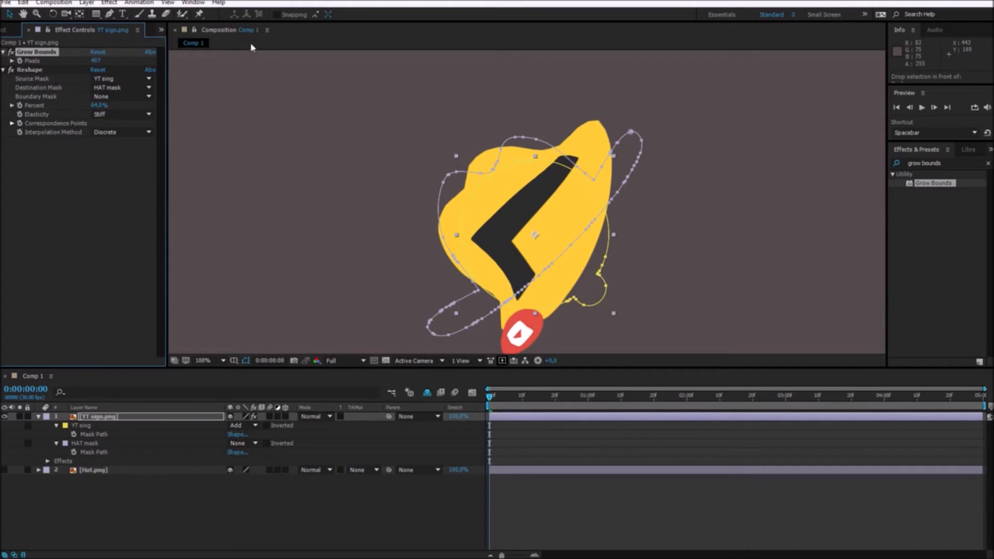
{"action": "mouse_move", "coordinate": [469, 141]}
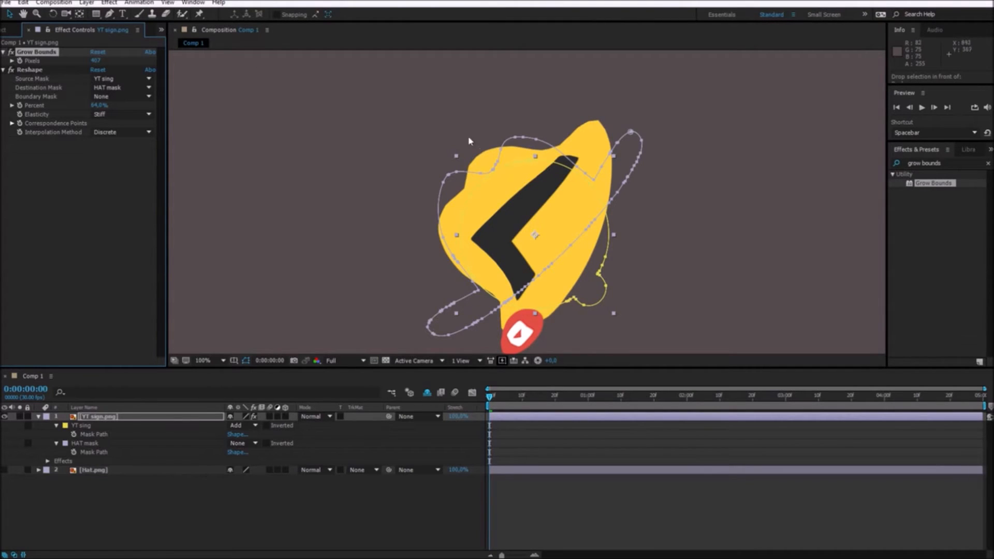
{"action": "mouse_move", "coordinate": [564, 80]}
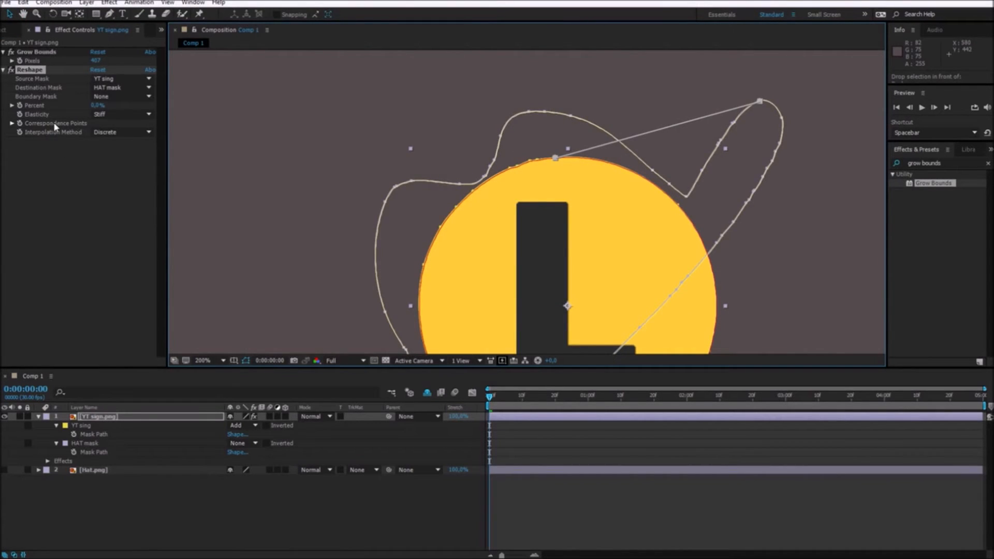
- Add correspondence points on the circle and drag their partners onto the hat outline
{"action": "left_click", "coordinate": [12, 123]}
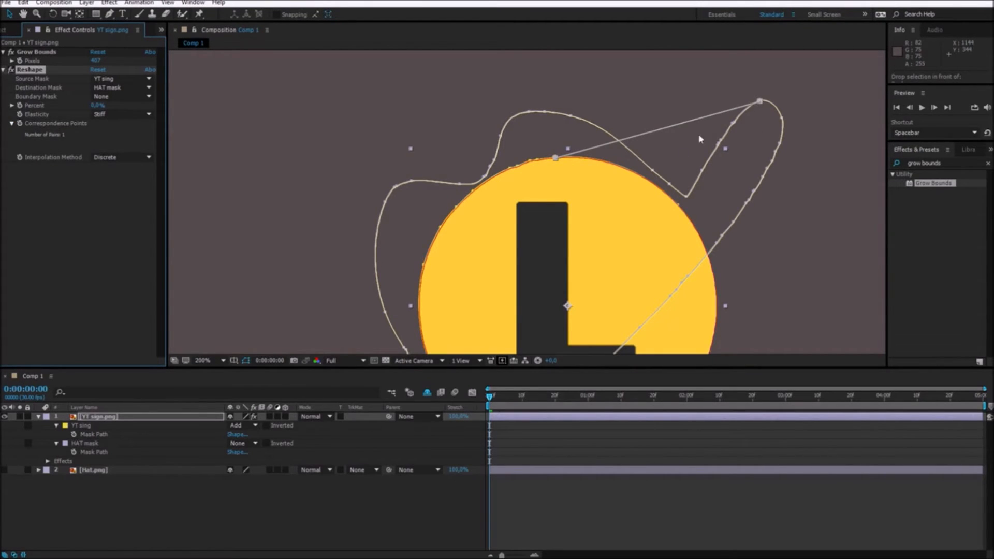
{"action": "mouse_move", "coordinate": [690, 145]}
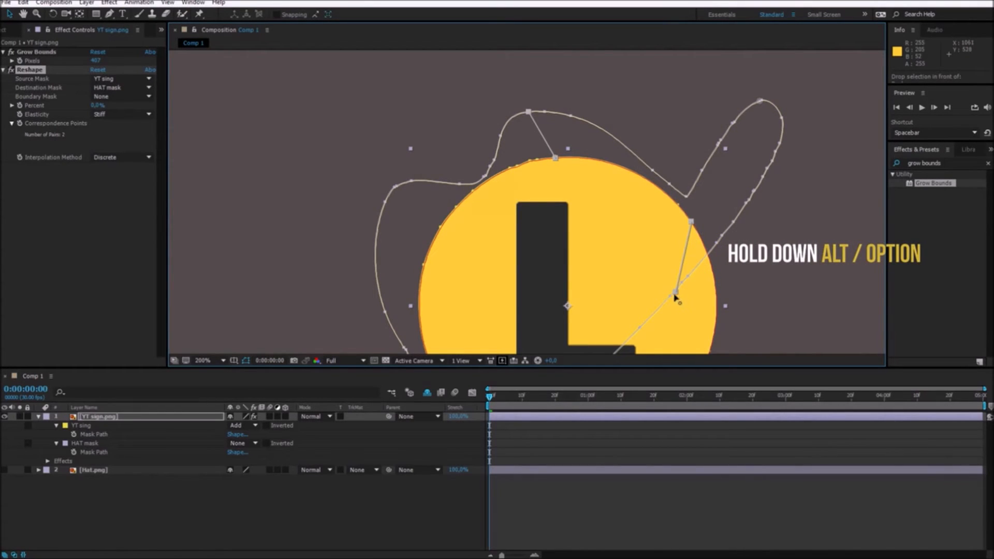
{"action": "left_click_drag", "start_coordinate": [676, 295], "coordinate": [774, 105]}
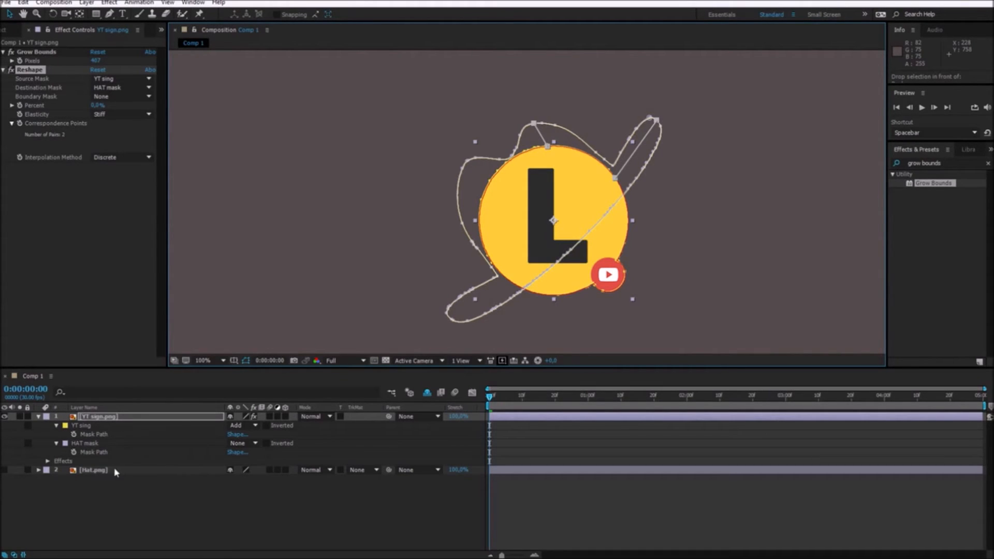
{"action": "mouse_move", "coordinate": [578, 162]}
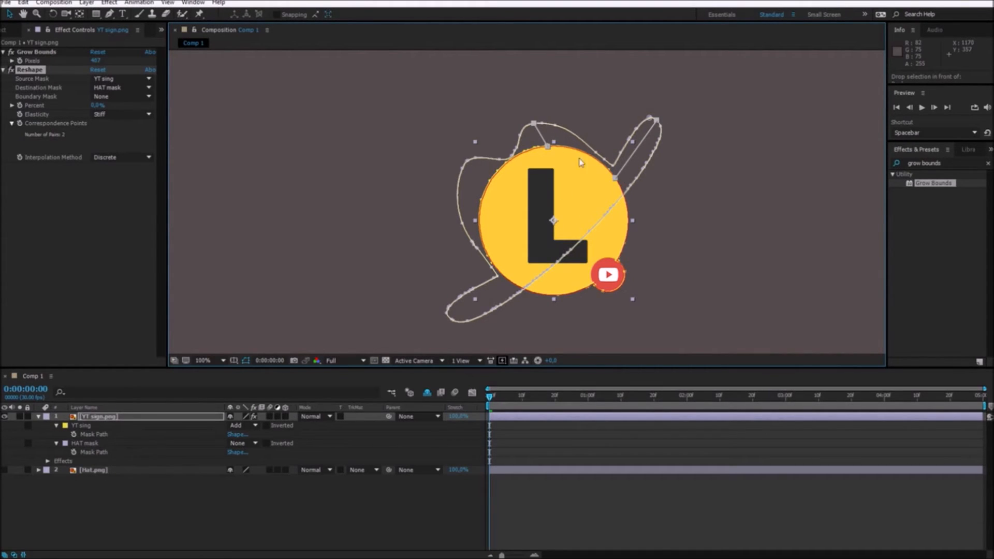
{"action": "mouse_move", "coordinate": [564, 131]}
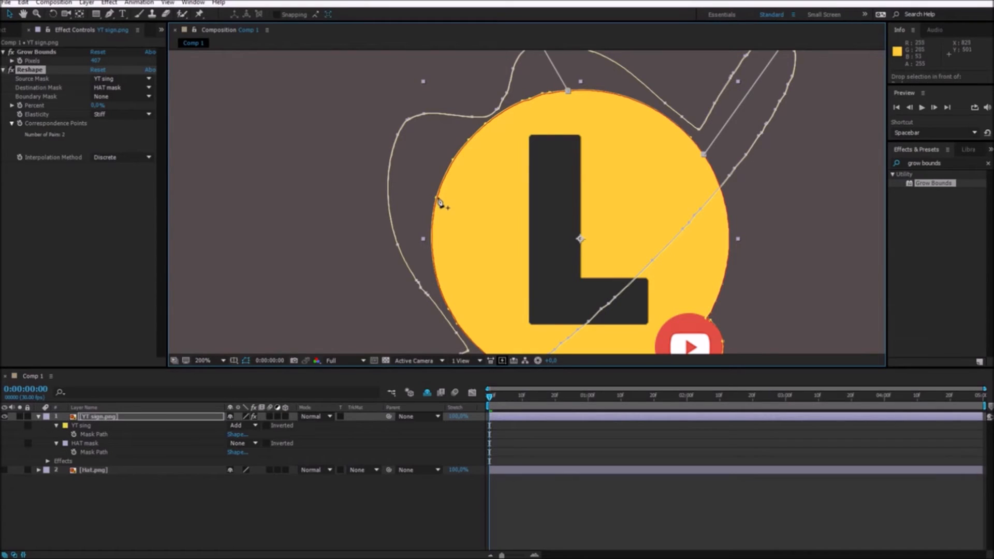
{"action": "left_click", "coordinate": [202, 360]}
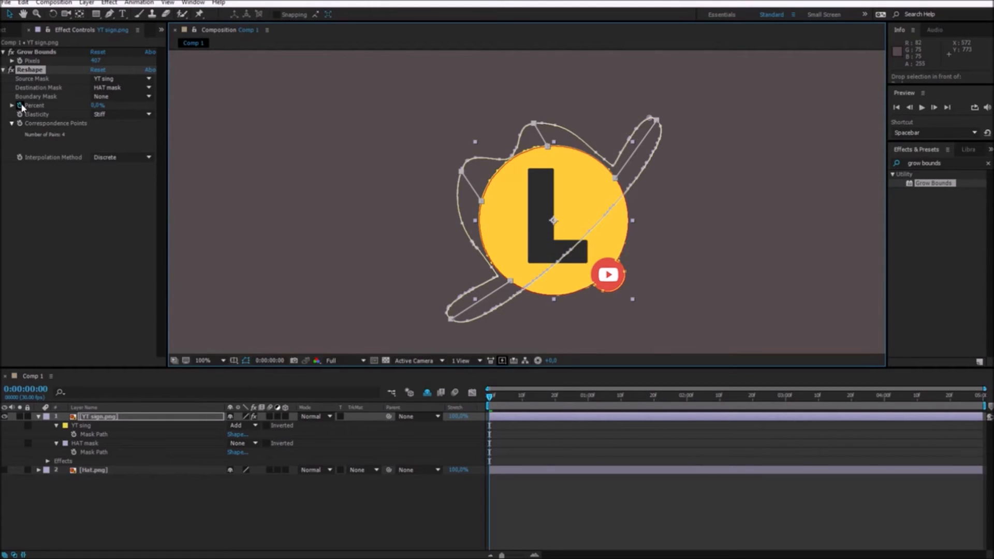
{"action": "mouse_move", "coordinate": [692, 405]}
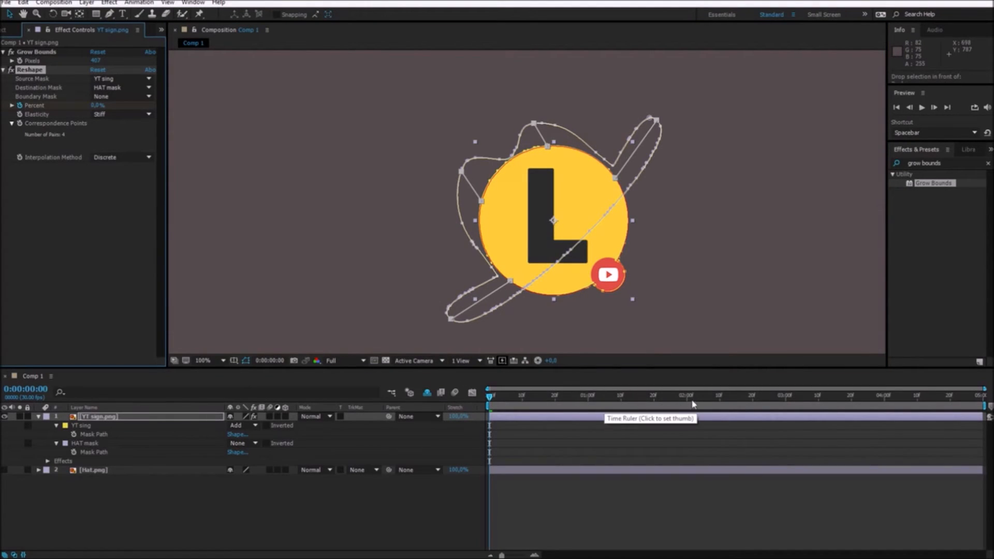
- Keyframe Reshape percent to 100% at two seconds and scrub back to preview the morph
{"action": "left_click", "coordinate": [686, 397]}
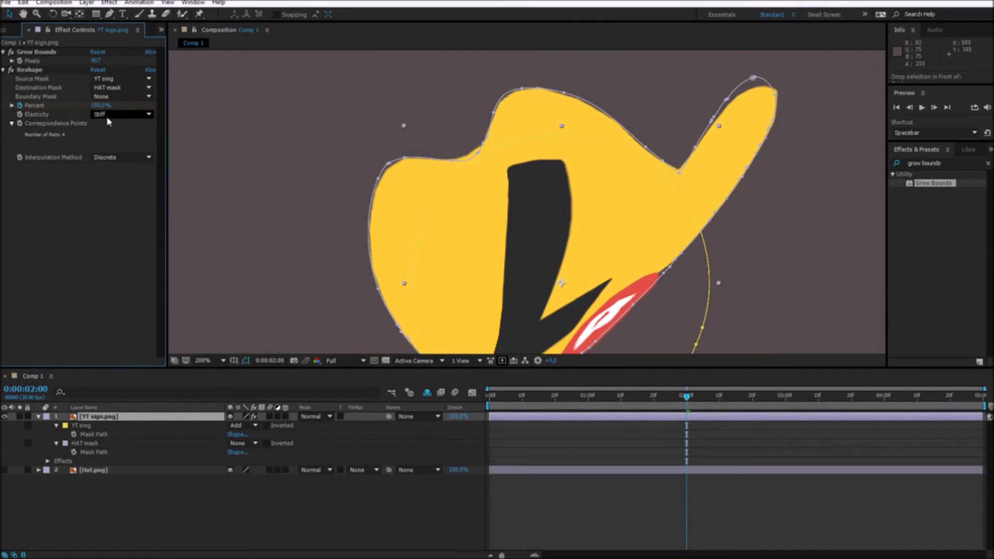
{"action": "left_click", "coordinate": [491, 396]}
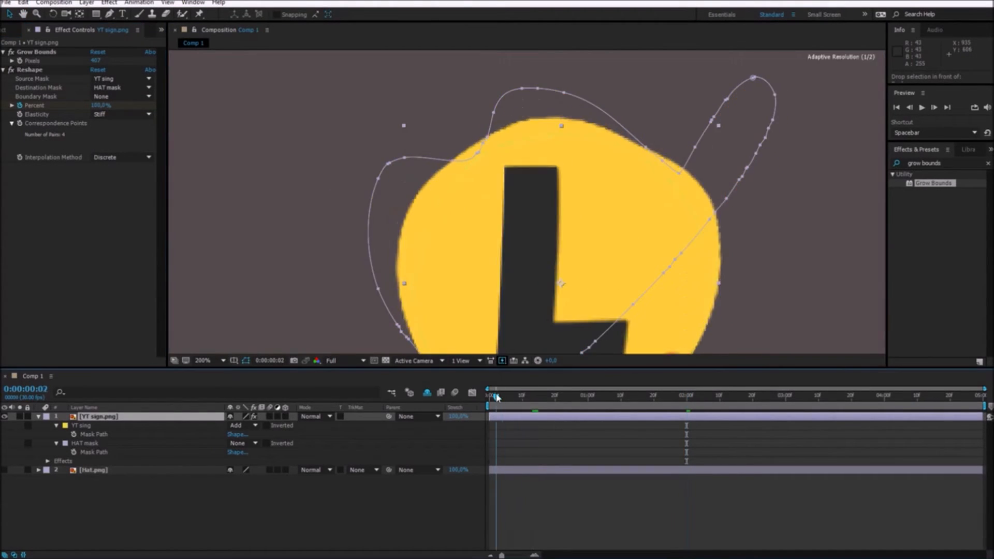
{"action": "left_click", "coordinate": [623, 396]}
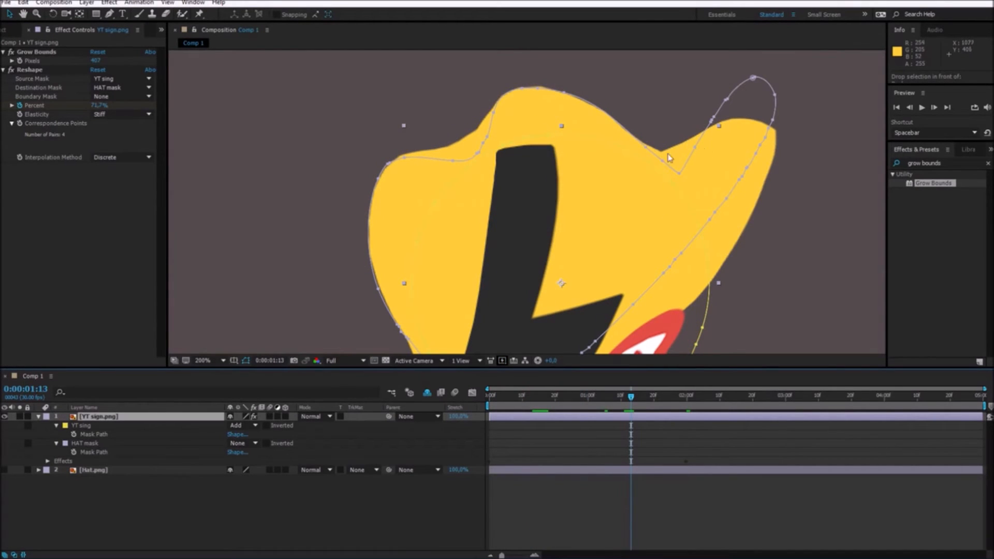
- Set the sign's Reshape elasticity to Loose and preview the morph on the timeline
{"action": "left_click", "coordinate": [120, 114]}
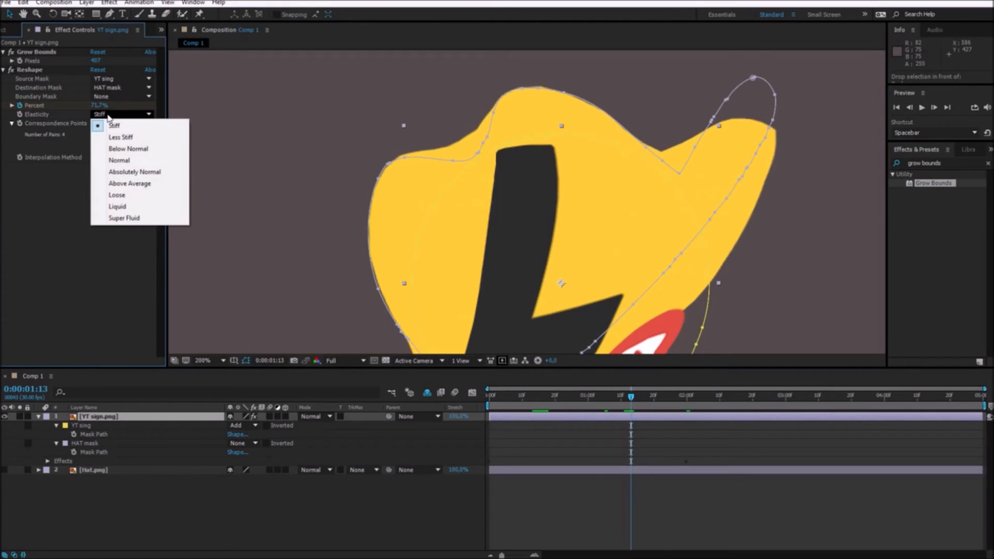
{"action": "left_click", "coordinate": [135, 172]}
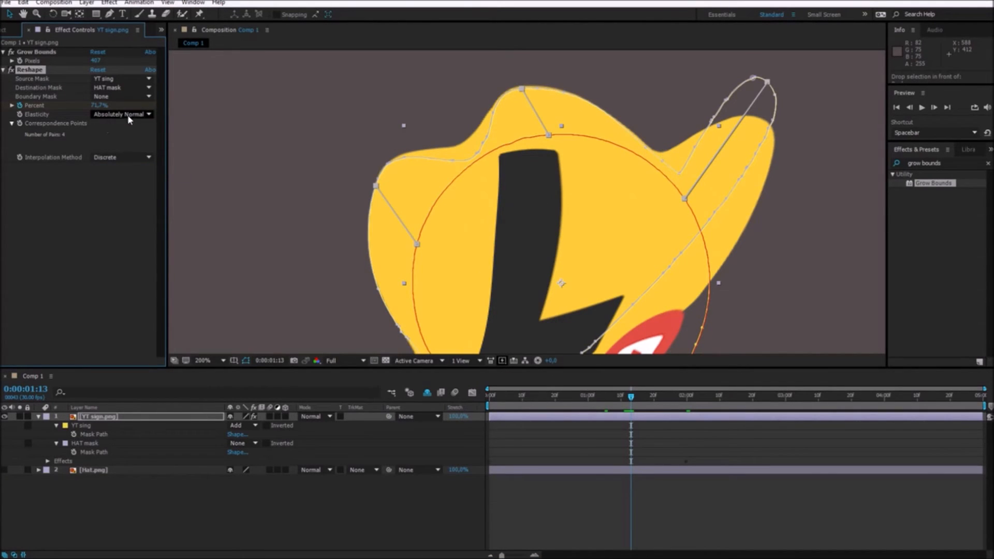
{"action": "left_click", "coordinate": [117, 195]}
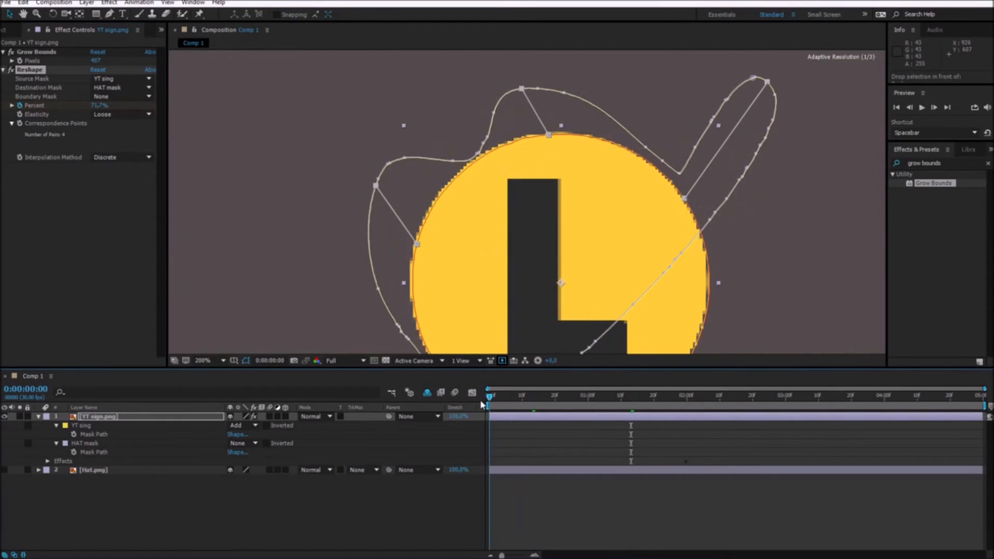
{"action": "left_click", "coordinate": [607, 395]}
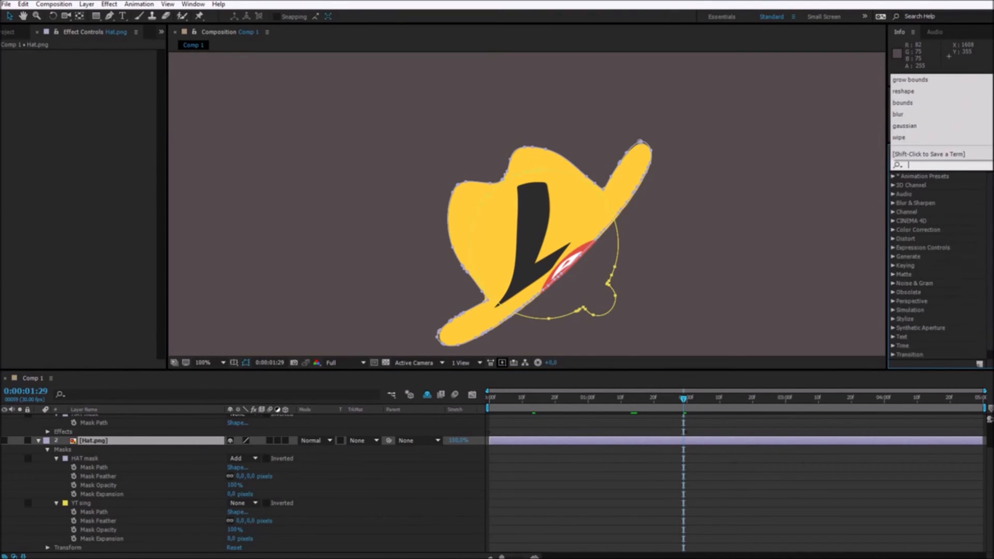
- Apply Reshape to Hat.png with HAT mask as source and YT sing mask as destination
{"action": "type", "text": "reshape"}
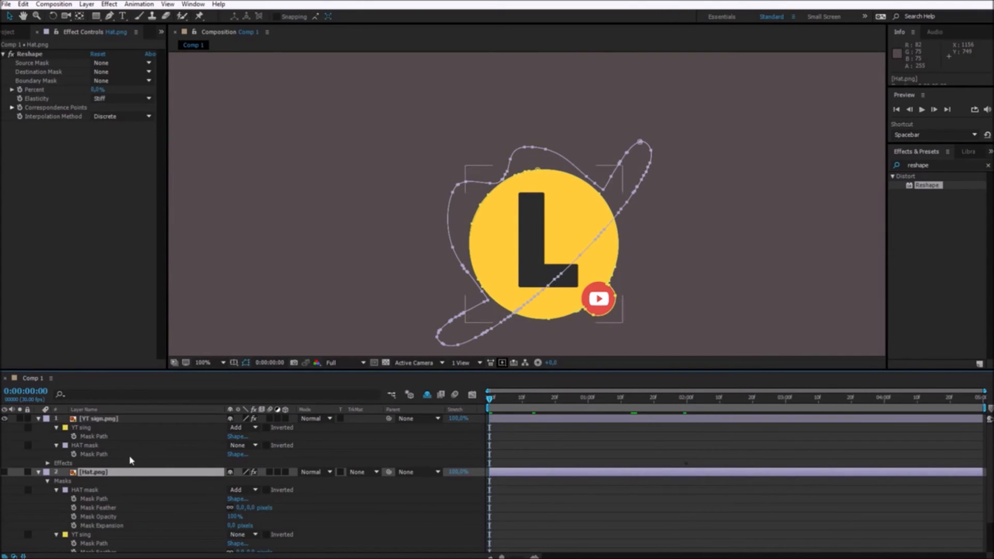
{"action": "left_click", "coordinate": [120, 62]}
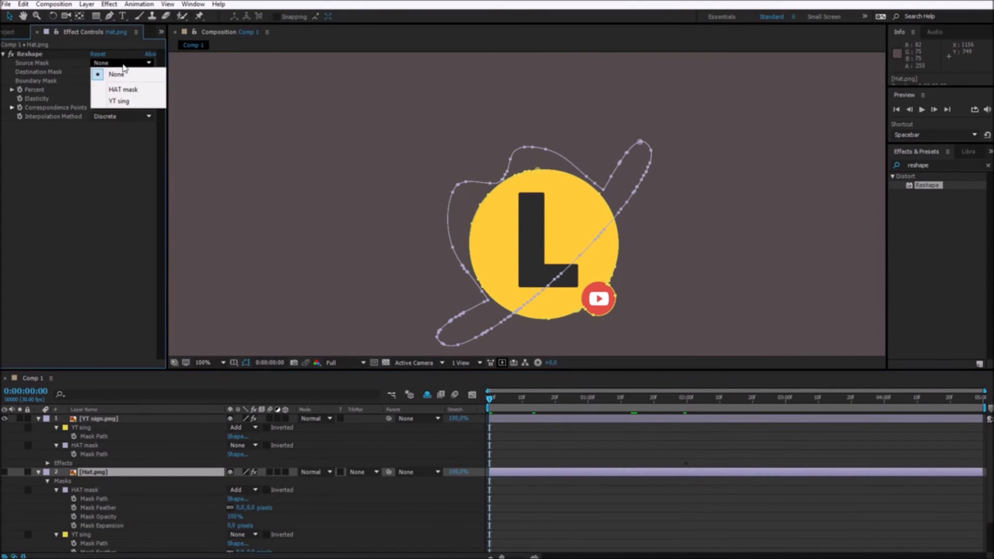
{"action": "left_click", "coordinate": [122, 89]}
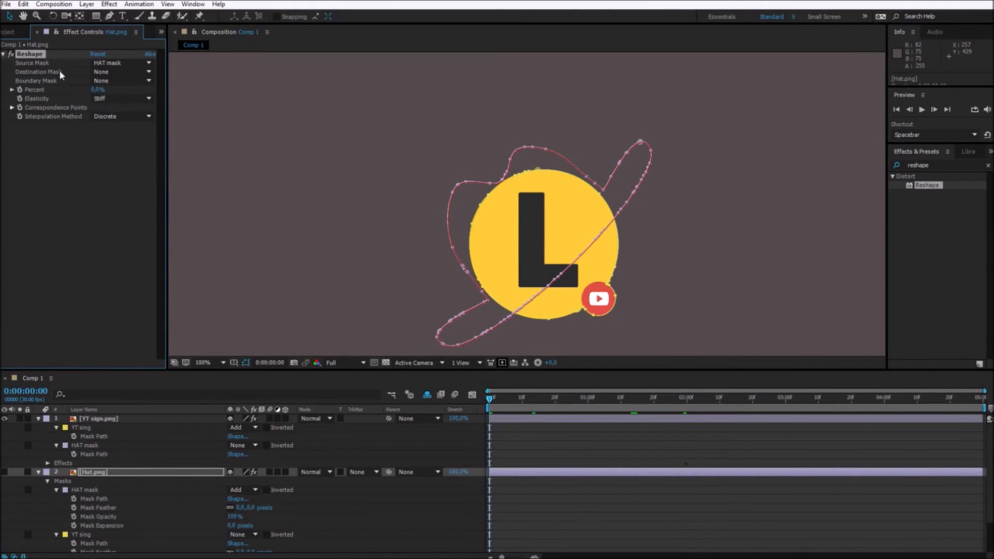
{"action": "left_click", "coordinate": [120, 71]}
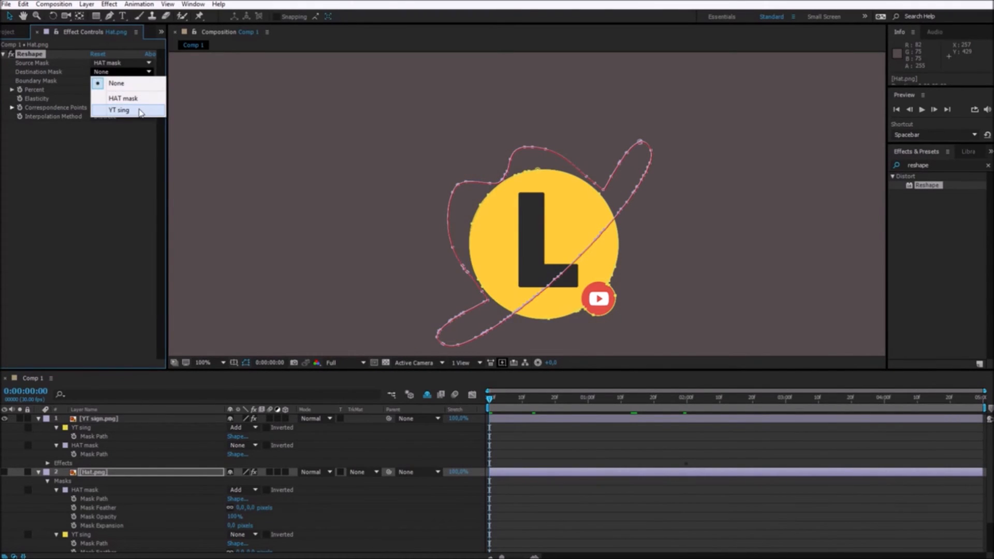
{"action": "left_click", "coordinate": [118, 110]}
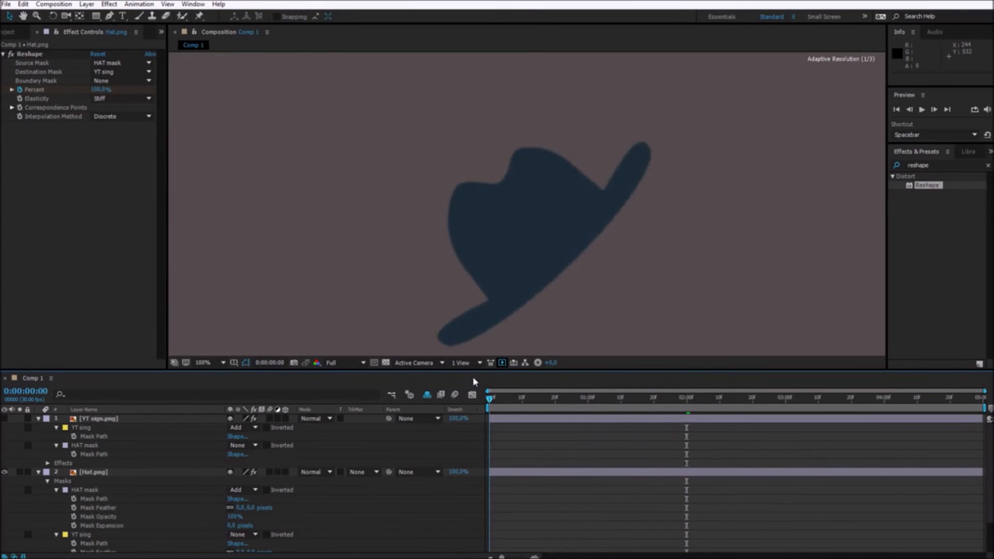
- At two seconds, set the hat's Reshape elasticity to Loose and scrub to just before 2s
{"action": "left_click", "coordinate": [685, 398]}
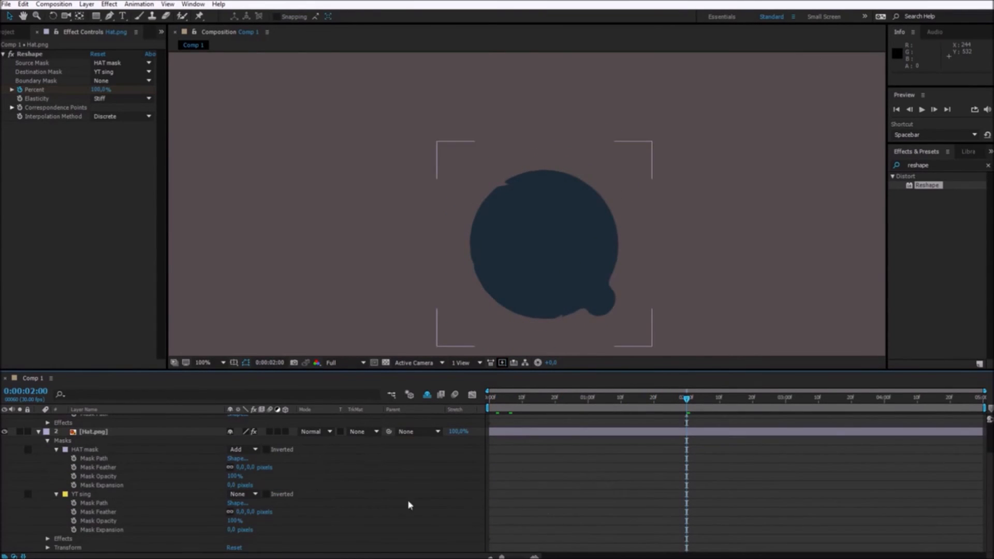
{"action": "left_click", "coordinate": [120, 99]}
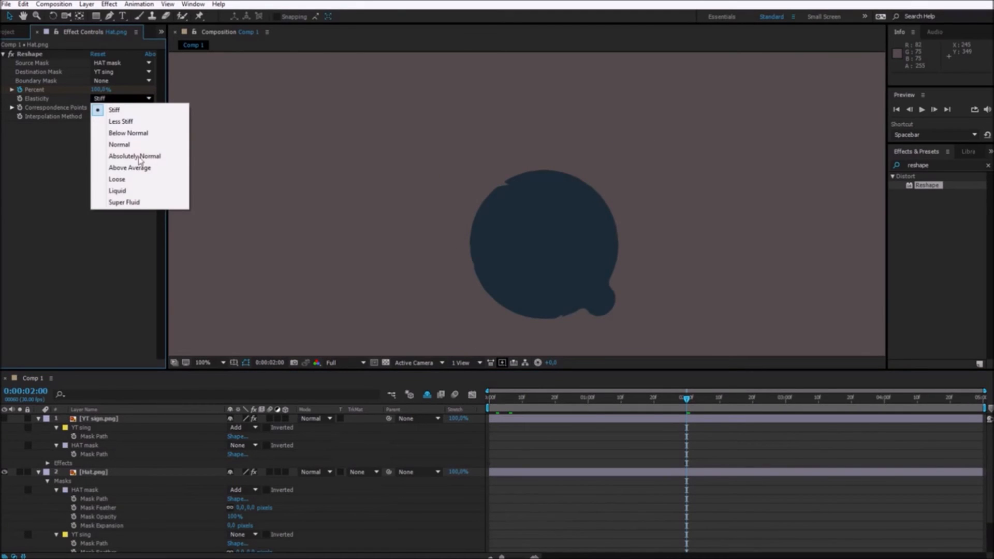
{"action": "left_click", "coordinate": [117, 179]}
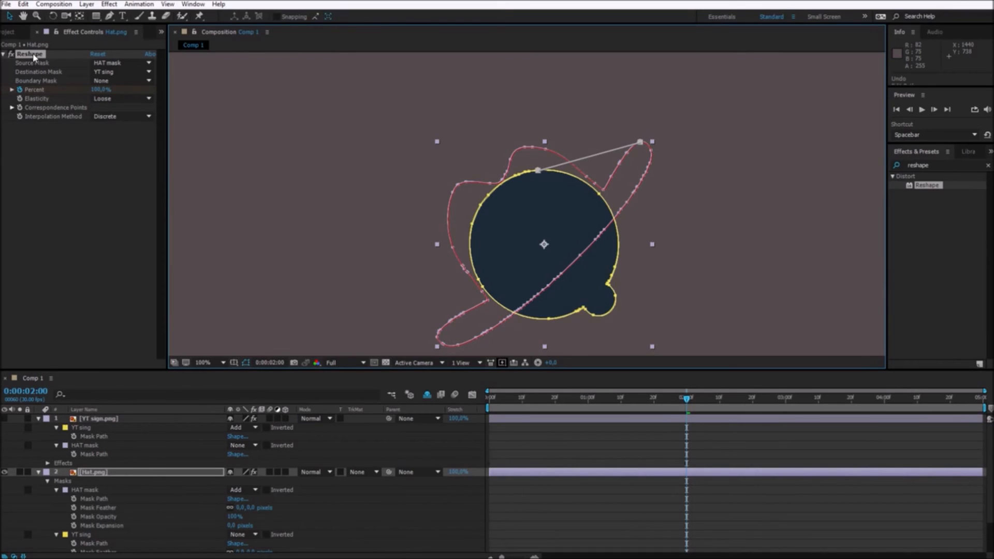
{"action": "mouse_move", "coordinate": [474, 235]}
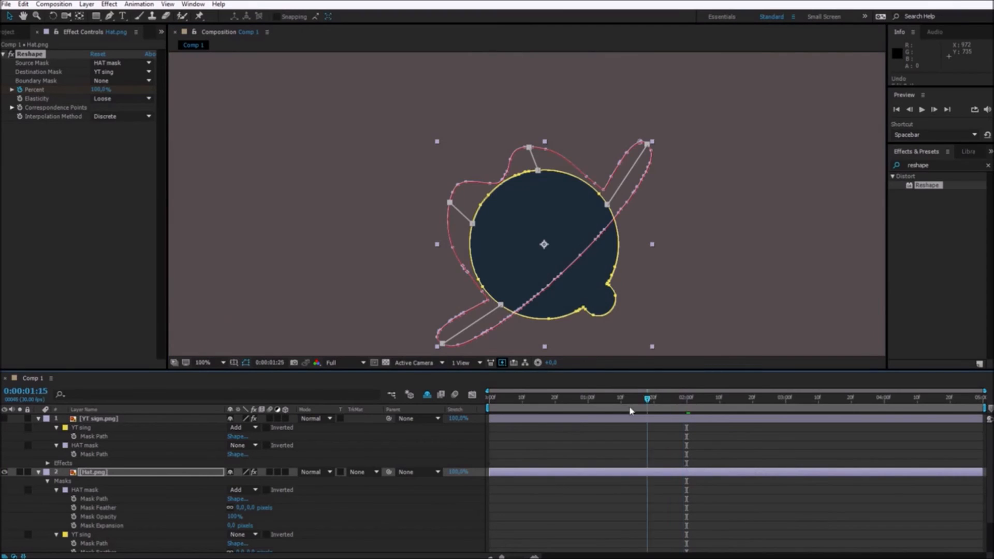
{"action": "left_click", "coordinate": [528, 398]}
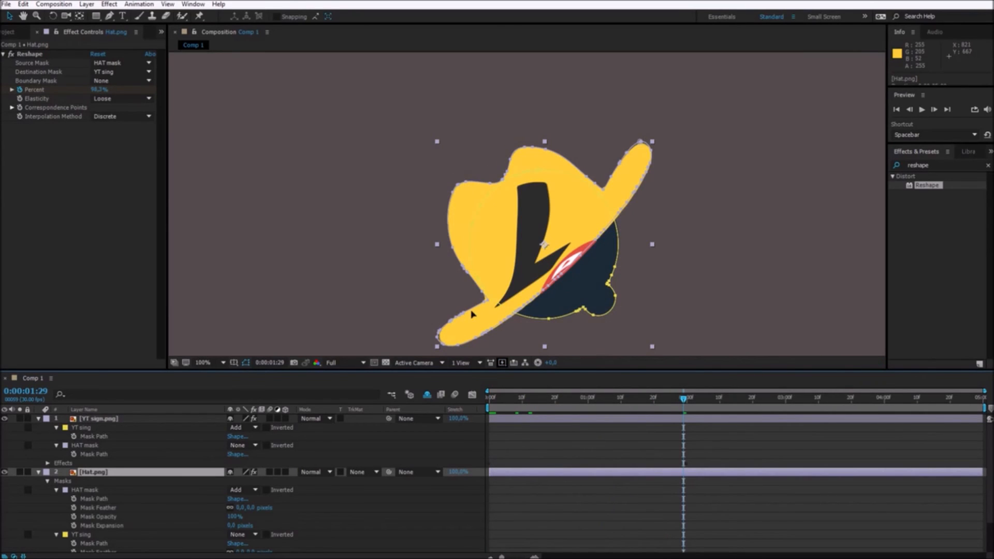
{"action": "mouse_move", "coordinate": [585, 282]}
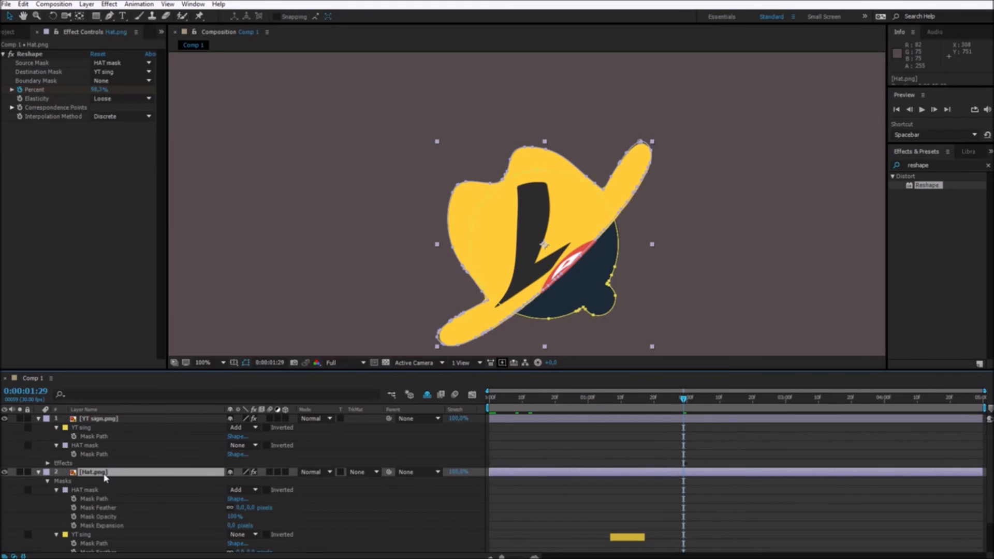
- Reveal the Hat layer's percent keyframes and time-reverse them via Keyframe Assistant
{"action": "key", "text": "u"}
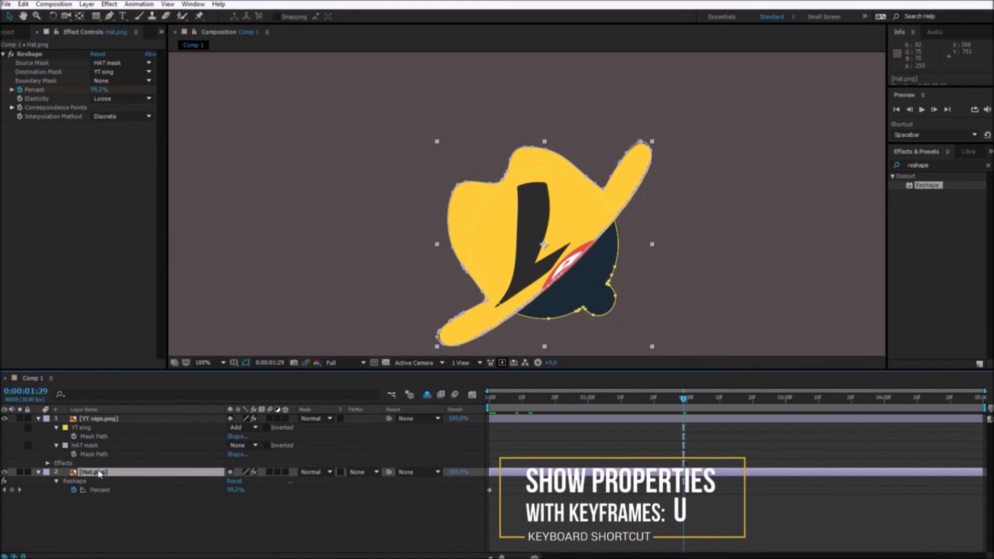
{"action": "mouse_move", "coordinate": [701, 515]}
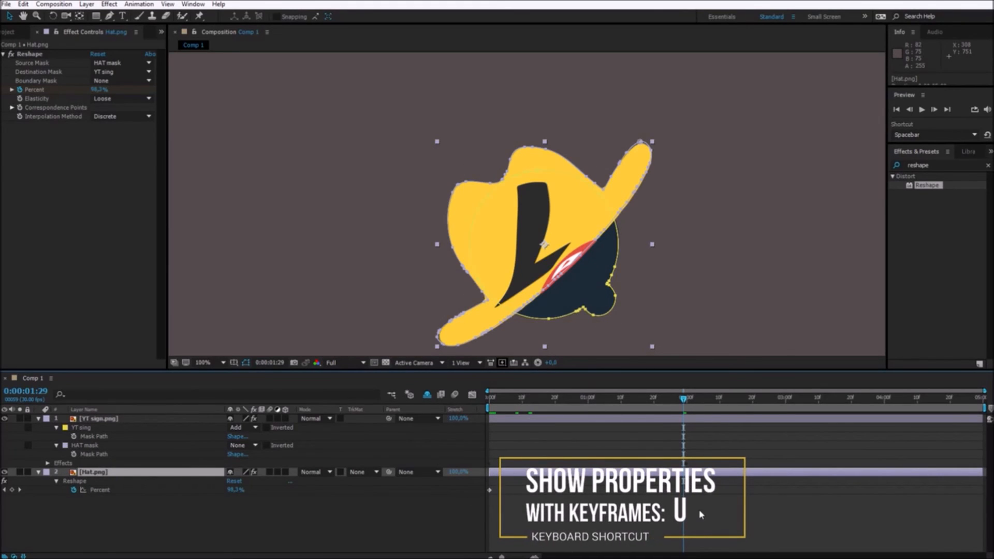
{"action": "right_click", "coordinate": [491, 491]}
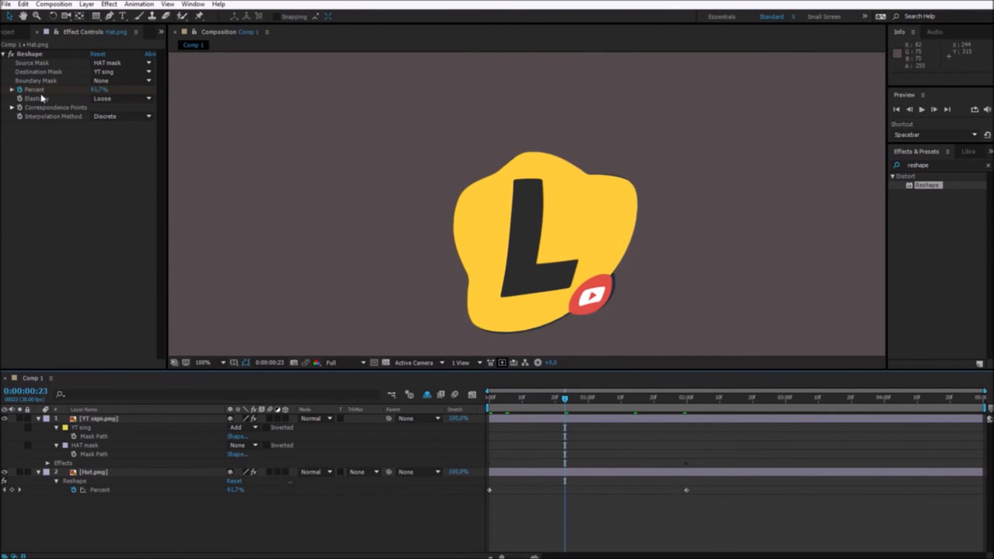
{"action": "left_click", "coordinate": [537, 335]}
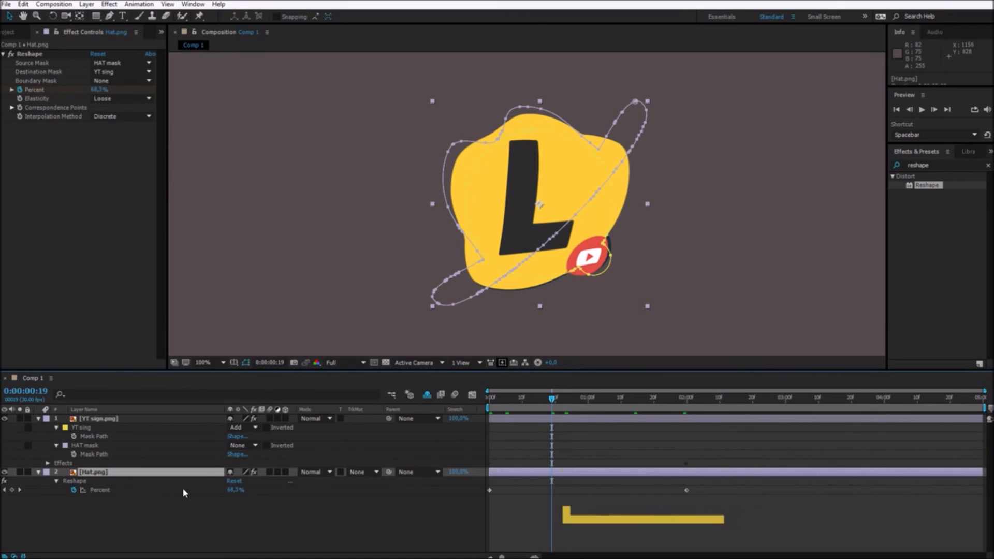
- Keyframe YT sign opacity 100% to 0% and Hat opacity 0% to 100% around one second
{"action": "key", "text": "t"}
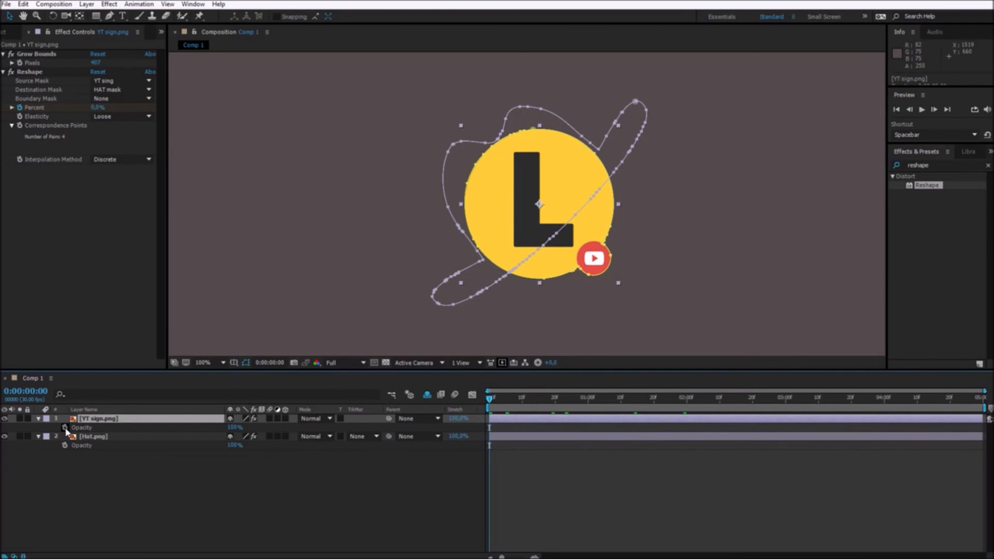
{"action": "left_click", "coordinate": [592, 398]}
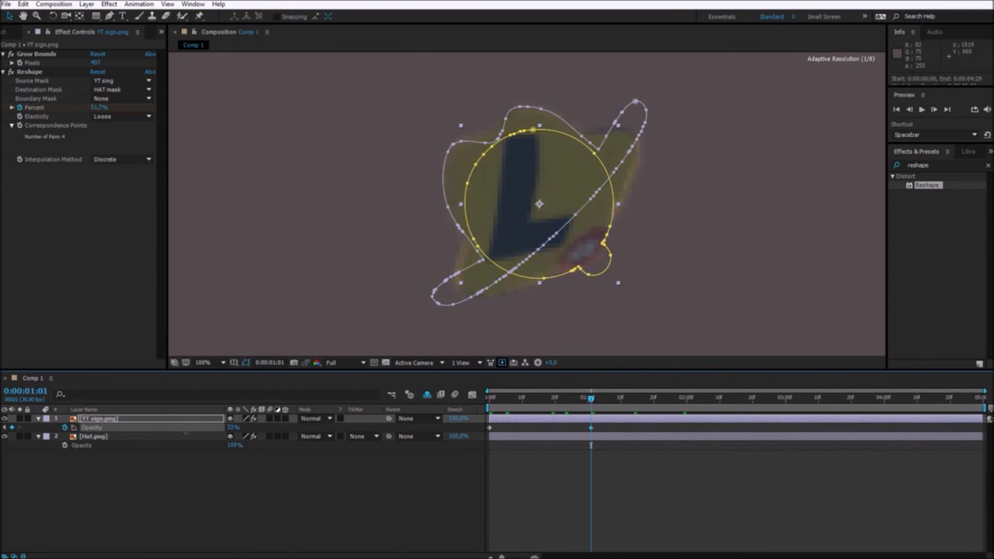
{"action": "left_click", "coordinate": [542, 398]}
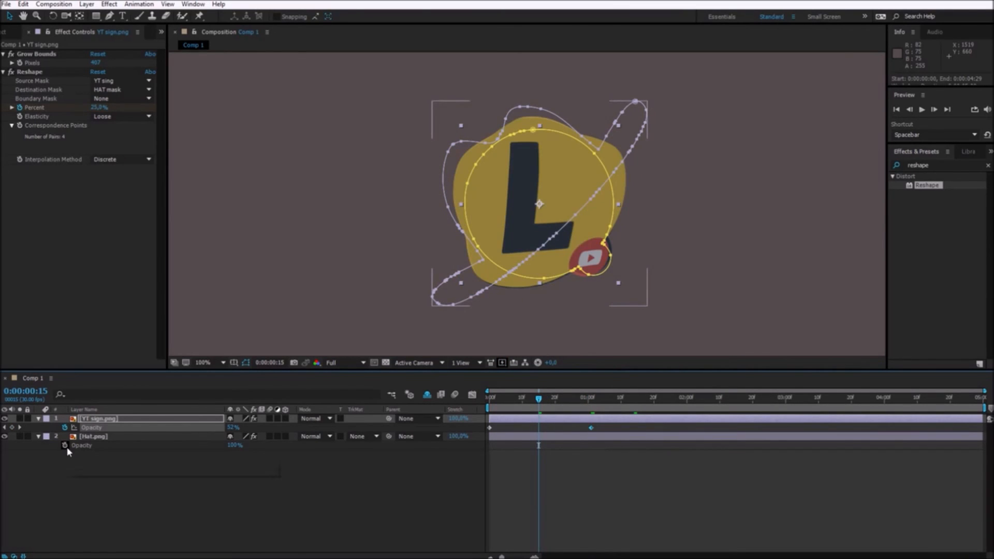
{"action": "left_click", "coordinate": [94, 436]}
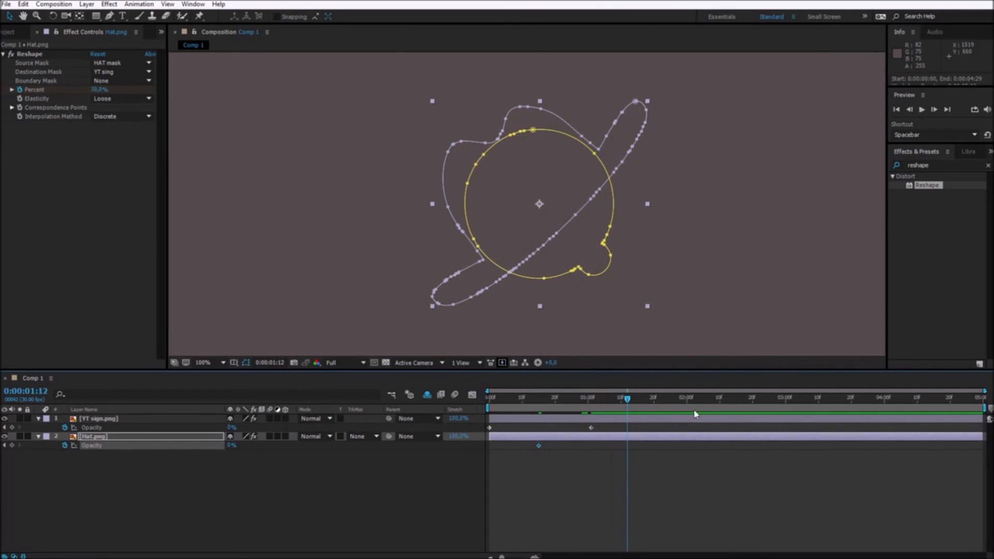
{"action": "left_click", "coordinate": [231, 445]}
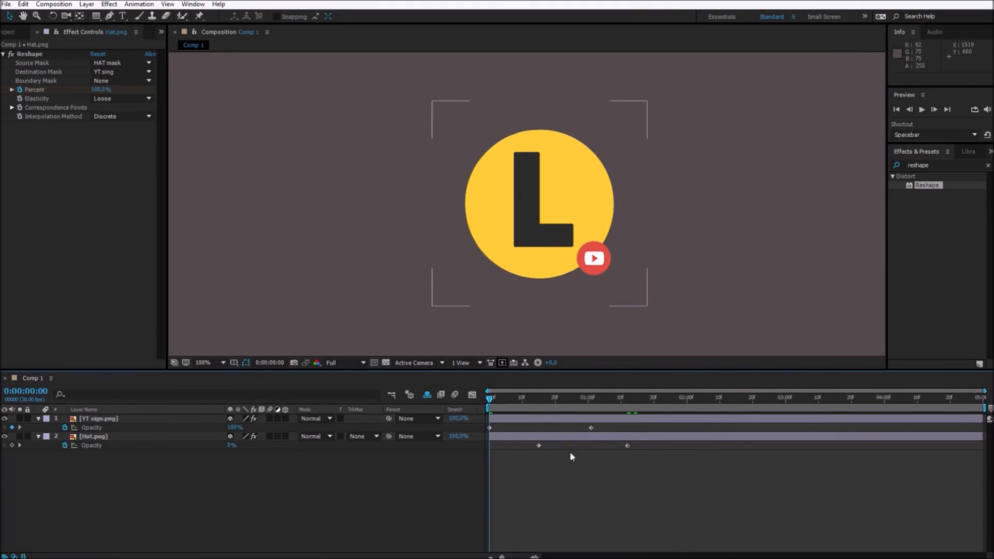
- Play back the crossfade and retime both layers' first opacity keyframes
{"action": "key", "text": "space"}
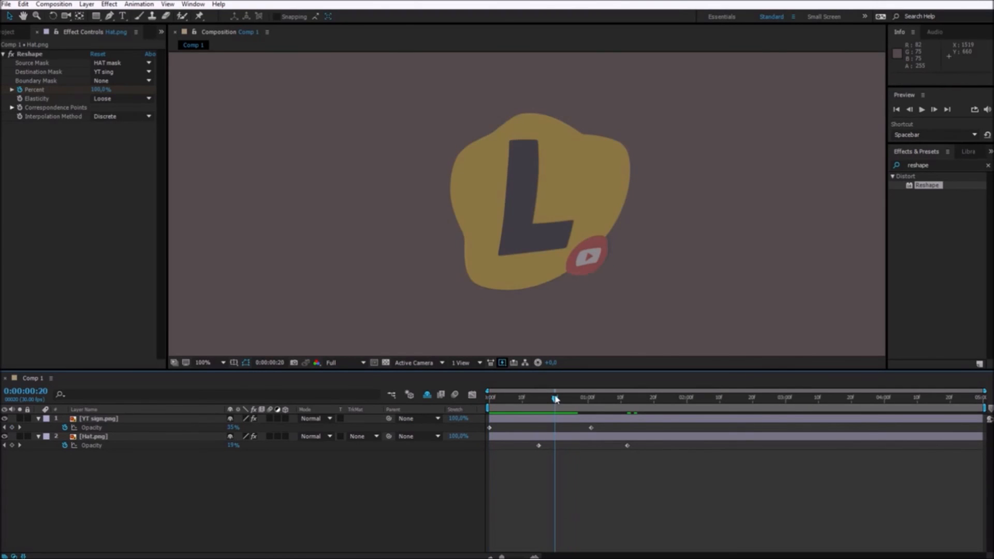
{"action": "left_click", "coordinate": [99, 418]}
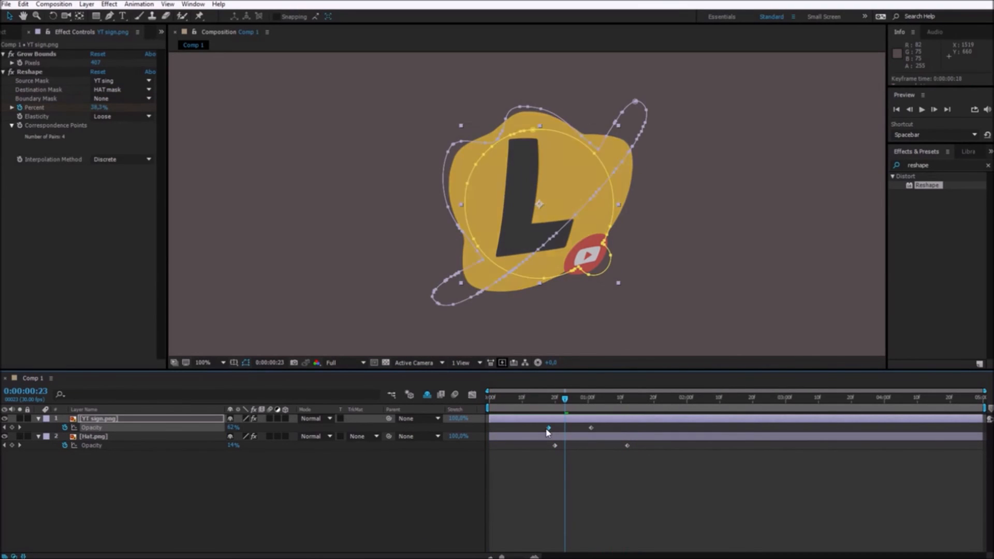
{"action": "left_click", "coordinate": [93, 436]}
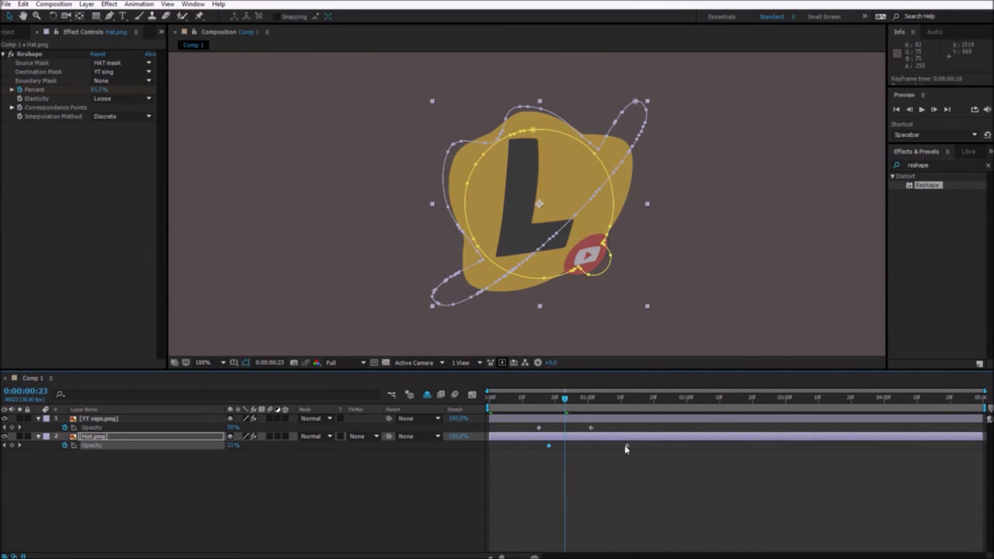